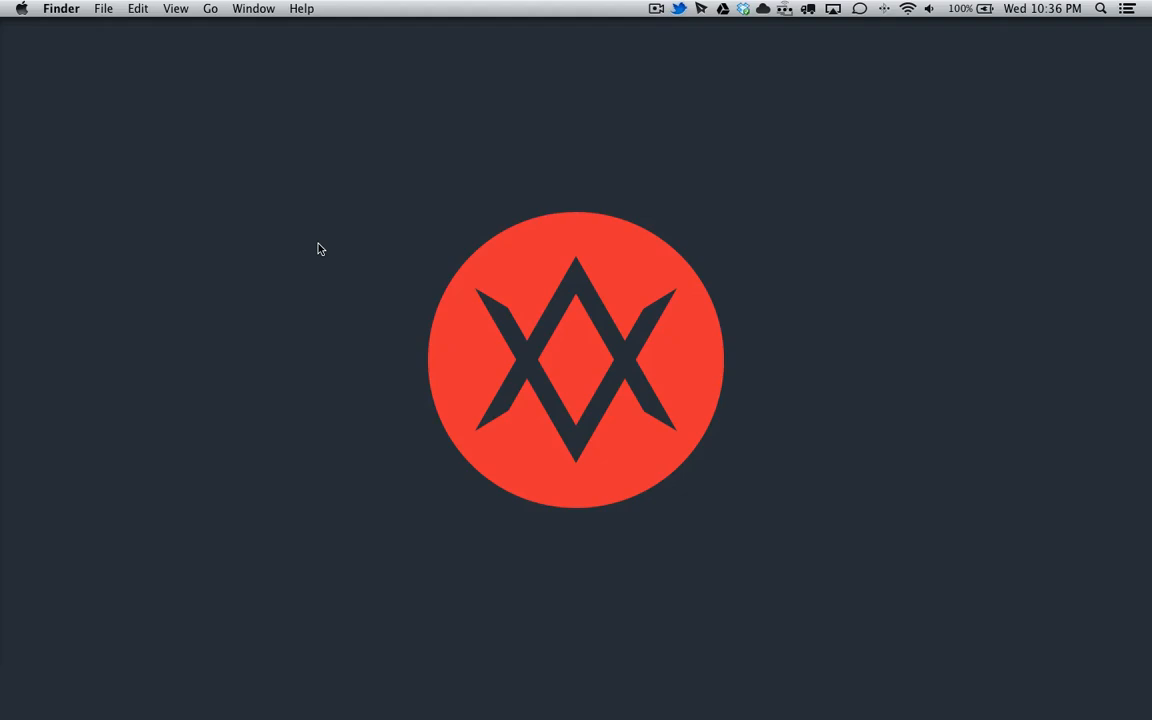
# Step: Bring the buymeasoda/soda-theme GitHub page forward in Firefox and scroll its file list
pyautogui.click(236, 358)
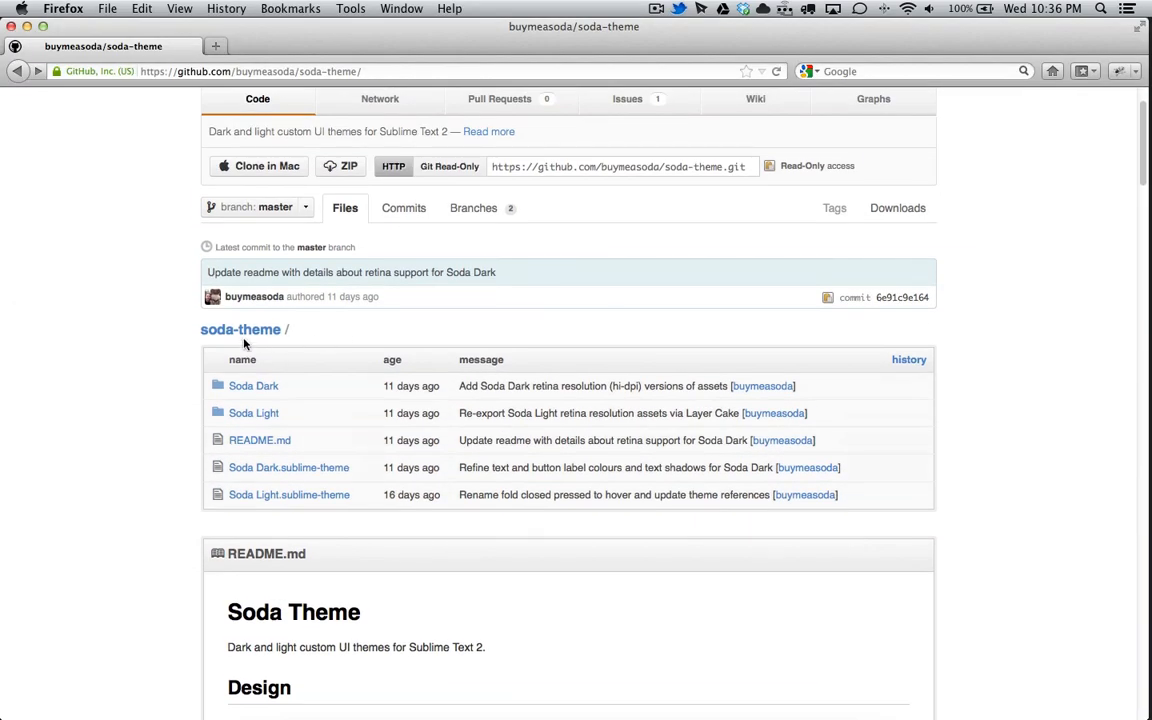
pyautogui.moveTo(254, 296)
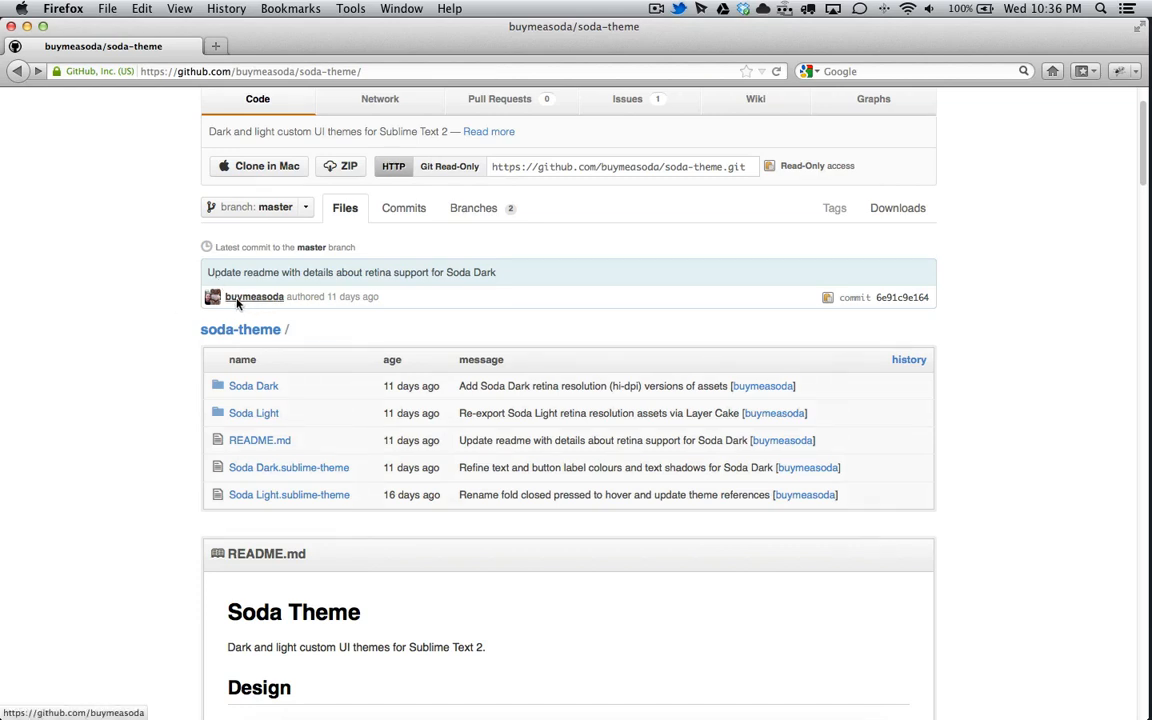
pyautogui.moveTo(128, 336)
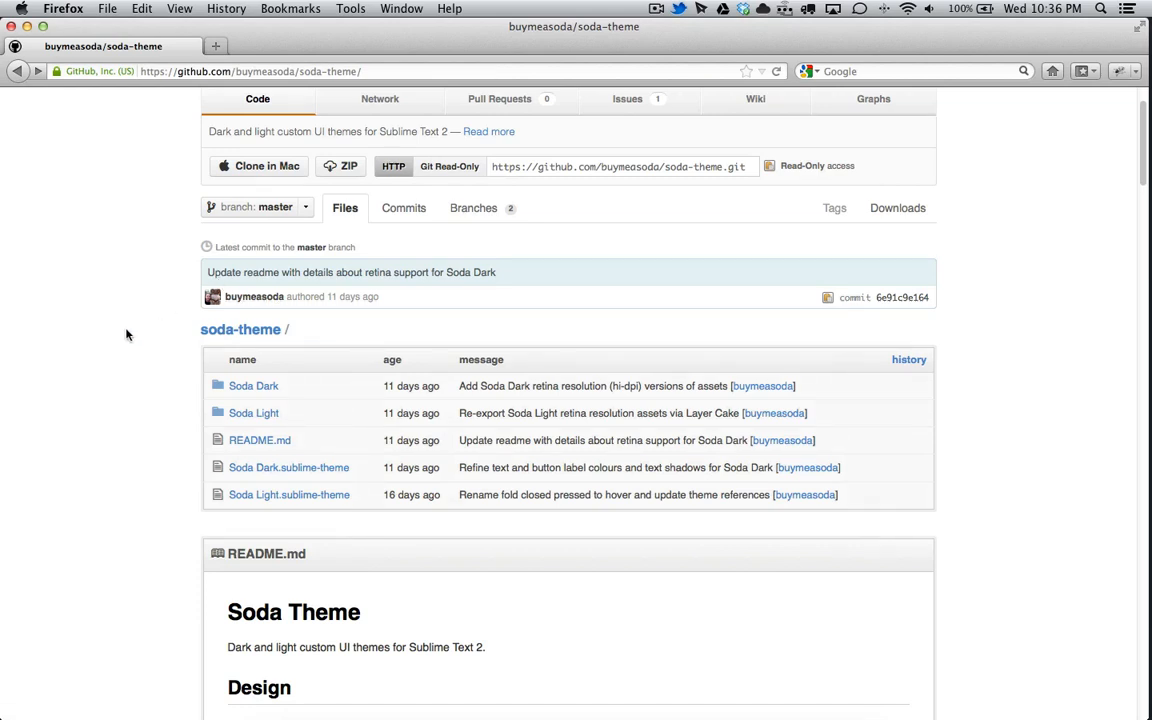
pyautogui.moveTo(144, 332)
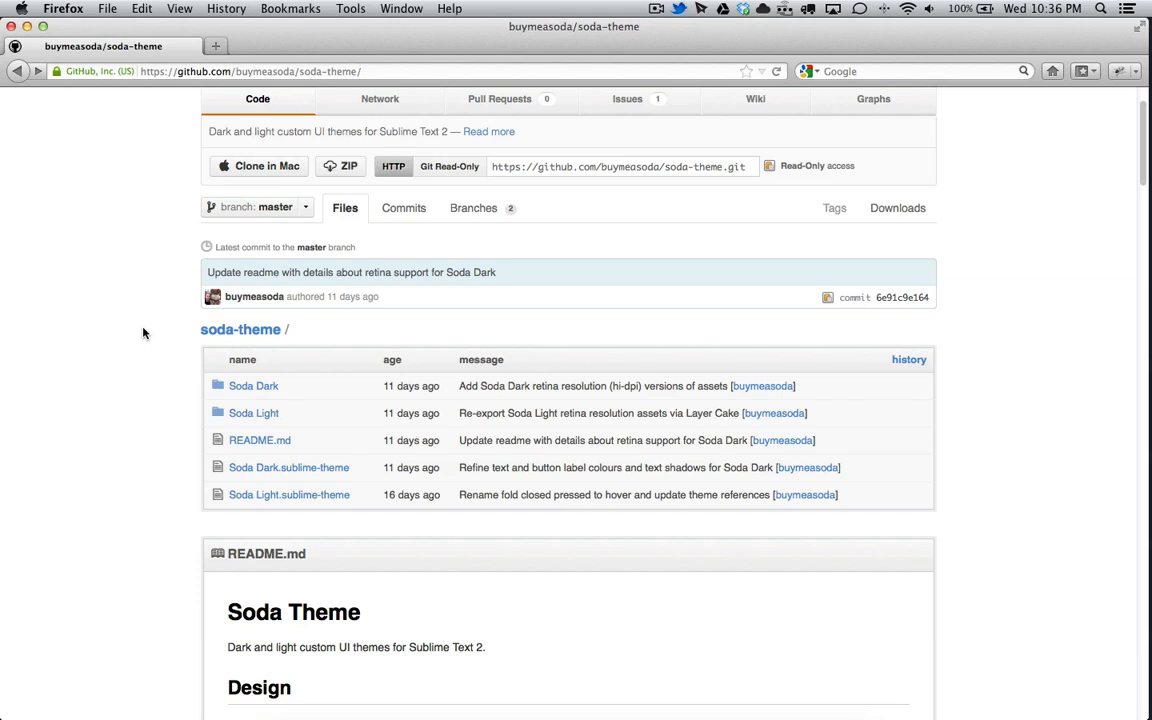
pyautogui.scroll(-3)
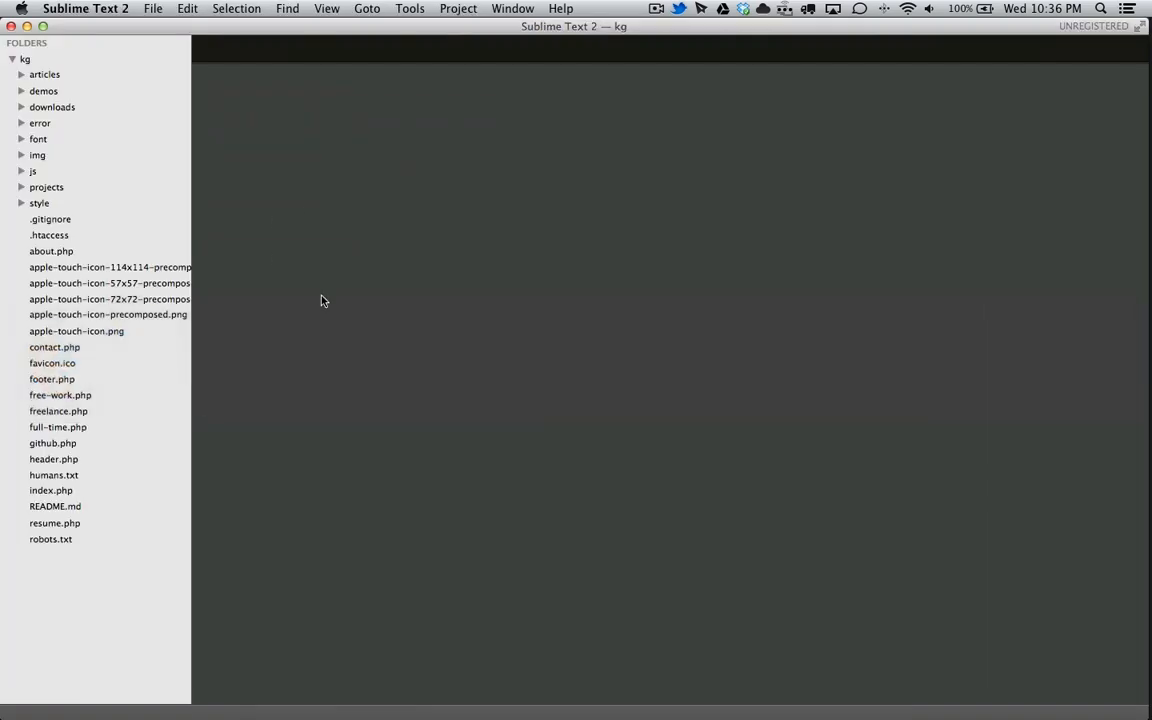
pyautogui.moveTo(336, 314)
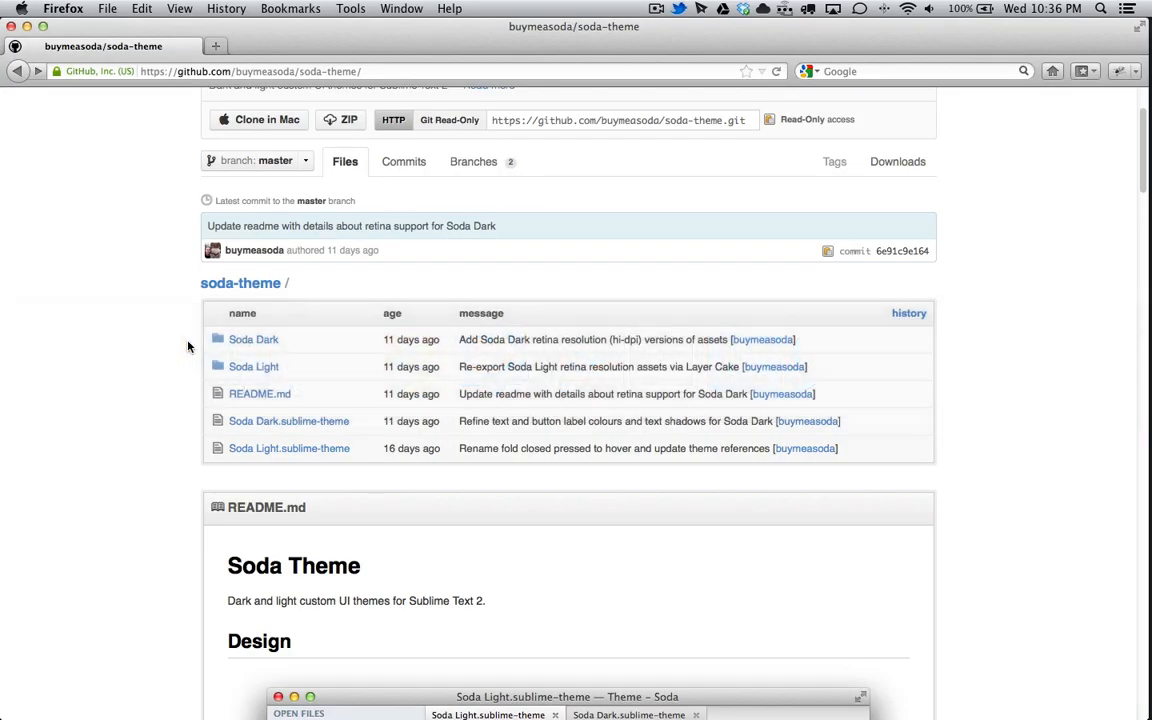
# Step: Scroll the README past the design screenshots down to the Installation section
pyautogui.scroll(-3)
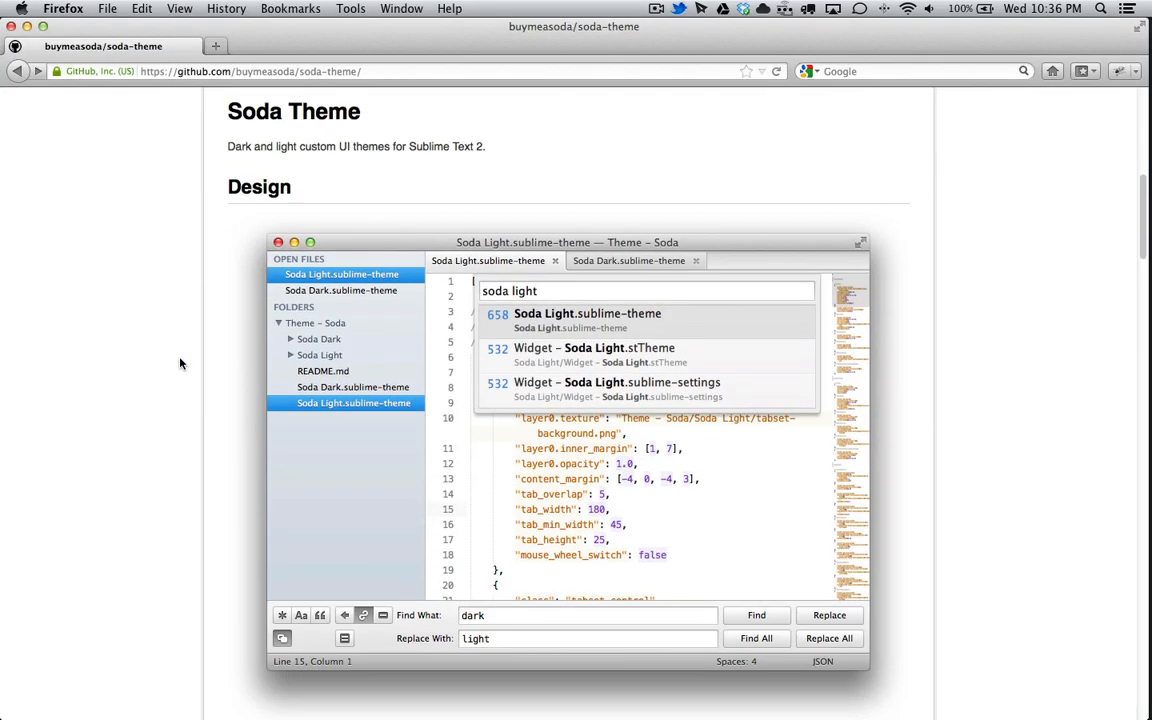
pyautogui.scroll(-3)
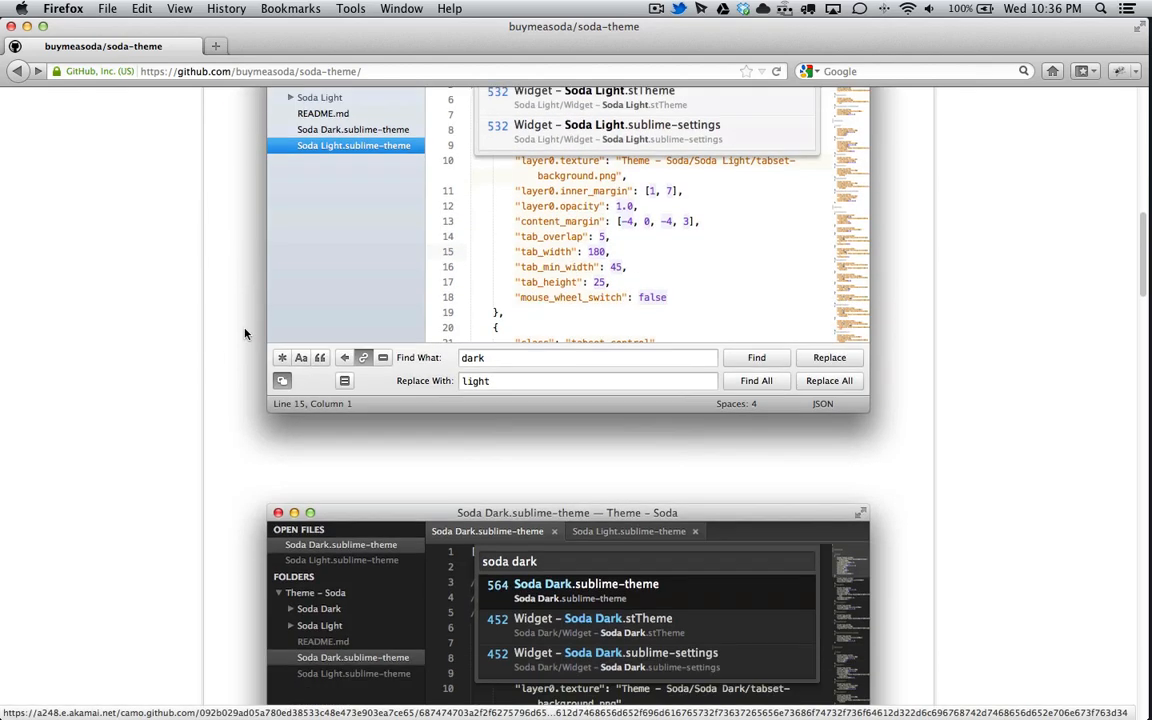
pyautogui.scroll(-3)
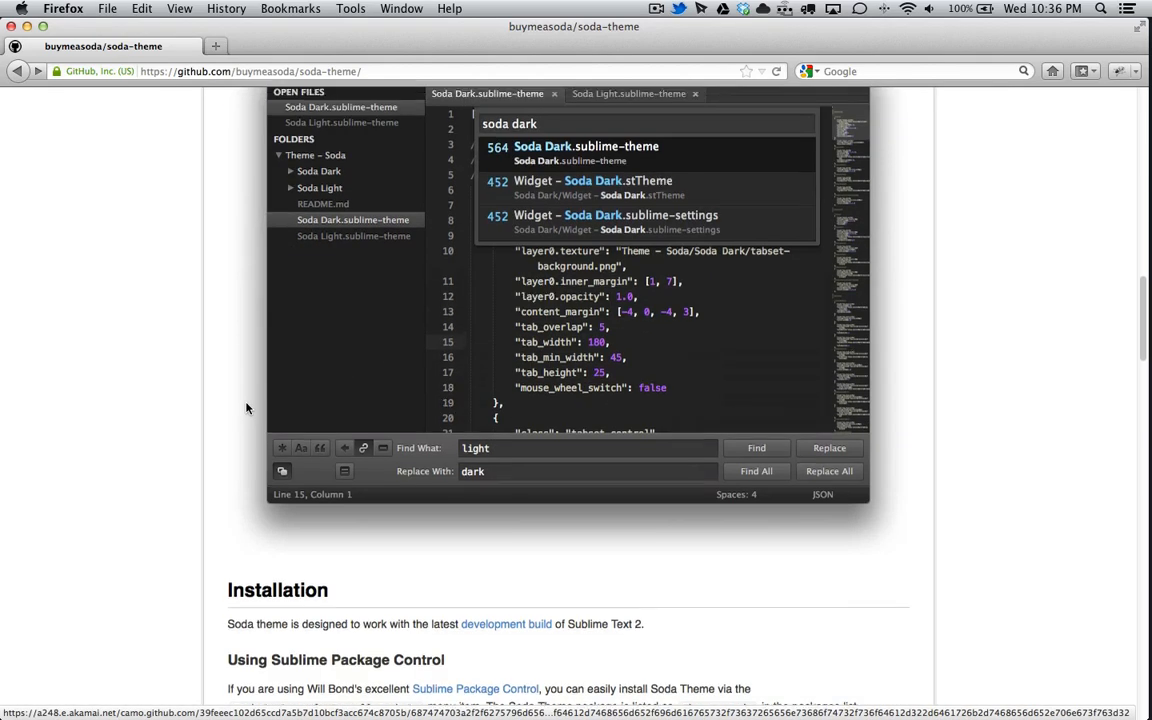
pyautogui.scroll(-3)
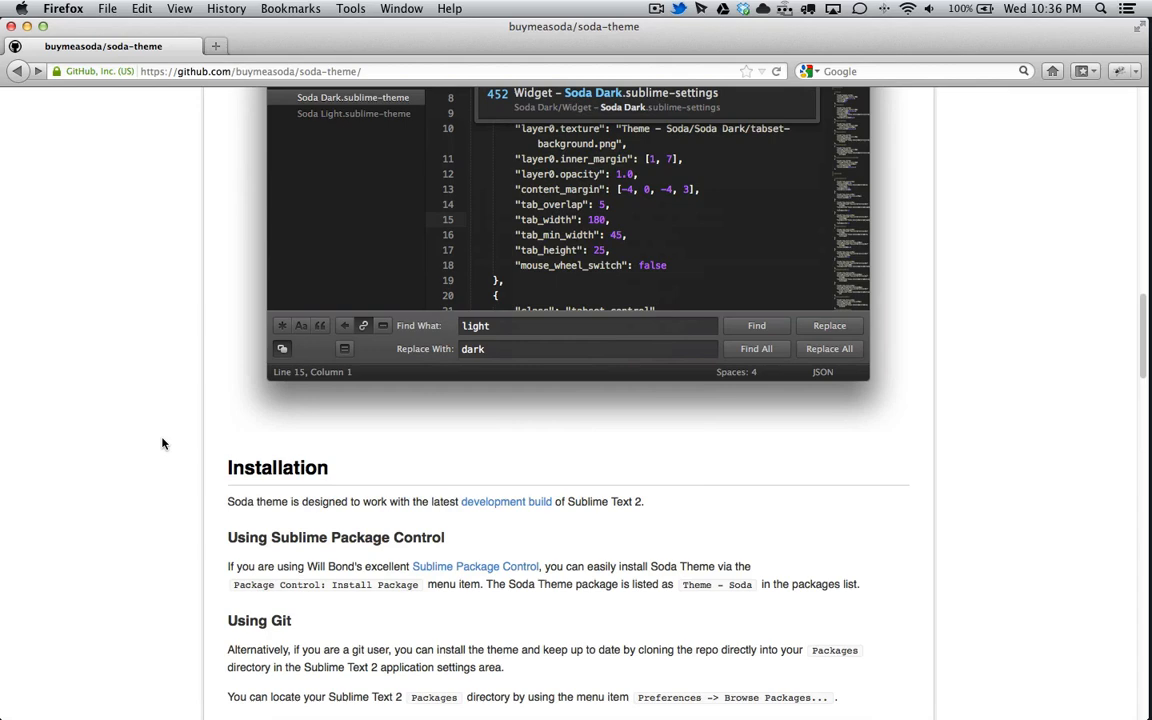
pyautogui.scroll(-3)
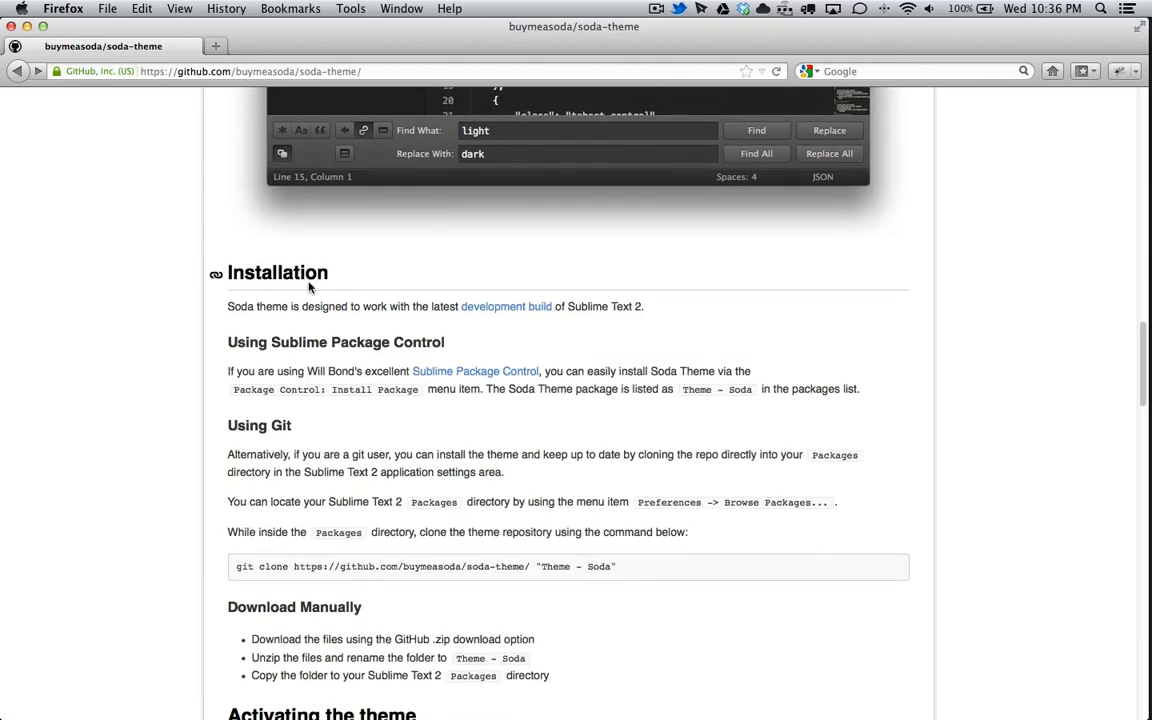
pyautogui.scroll(-3)
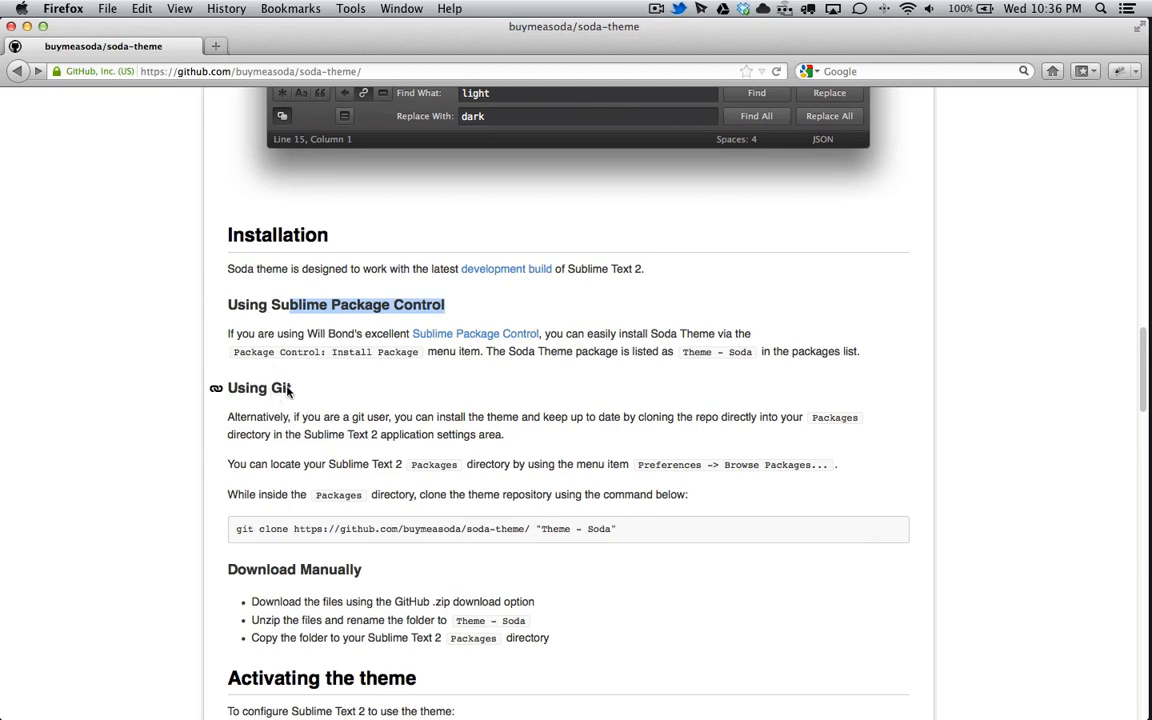
pyautogui.scroll(-3)
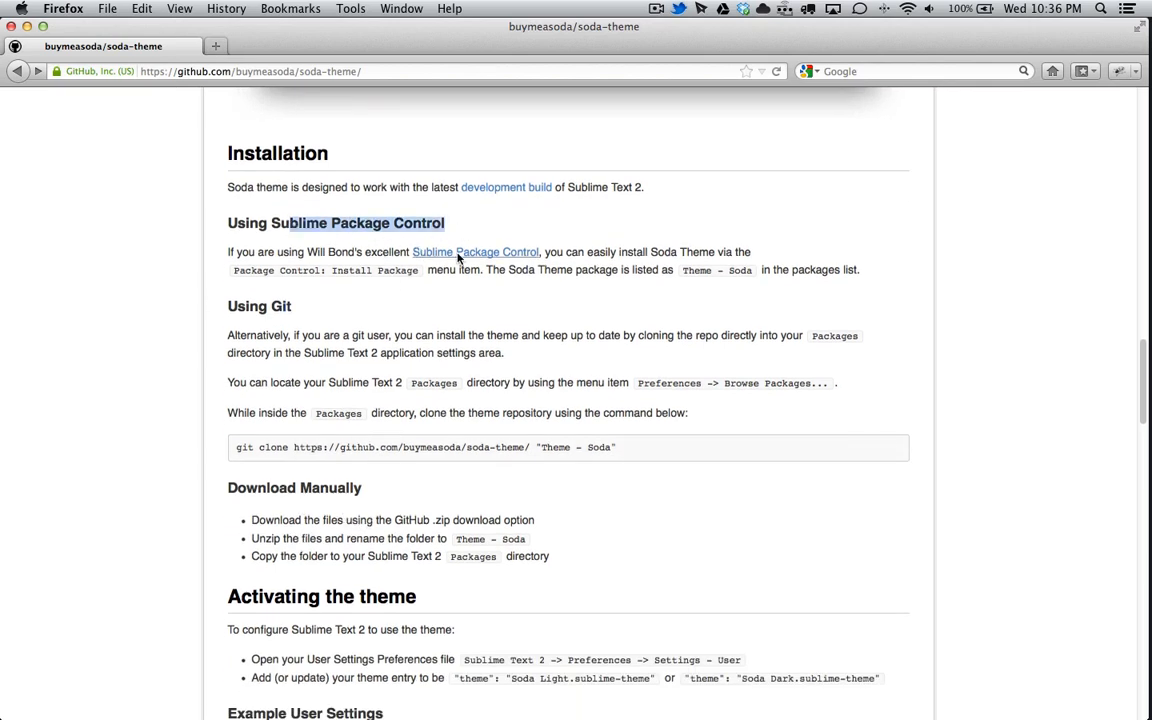
pyautogui.click(476, 252)
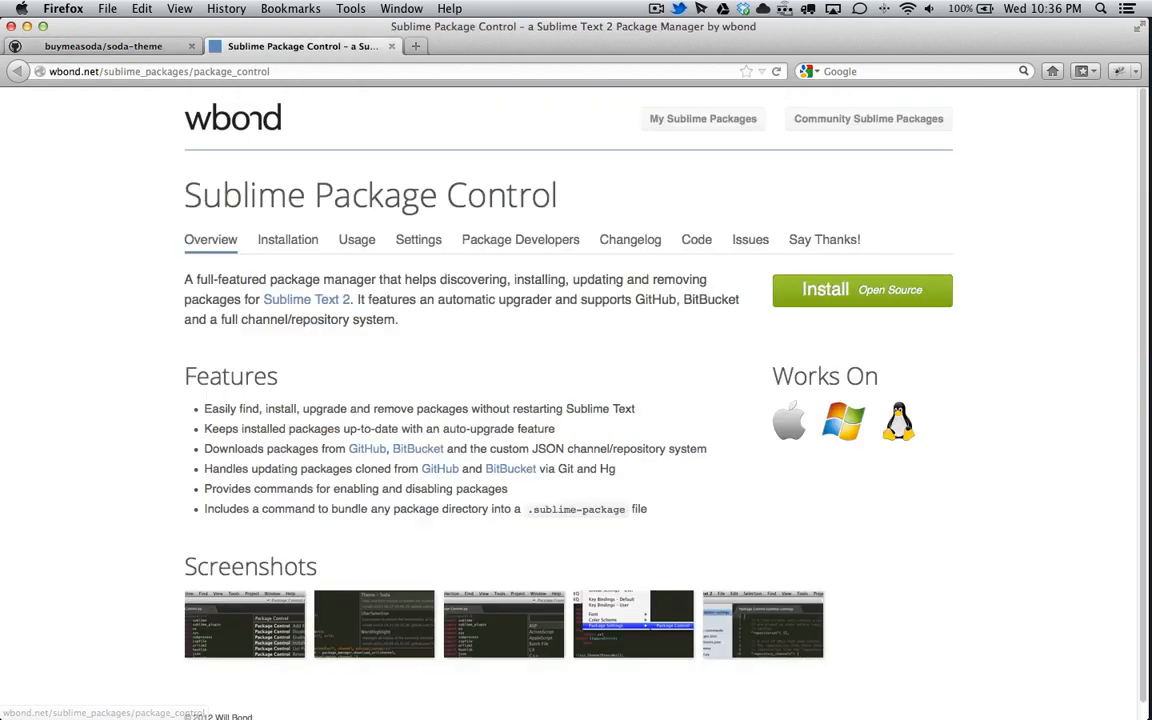
pyautogui.click(288, 240)
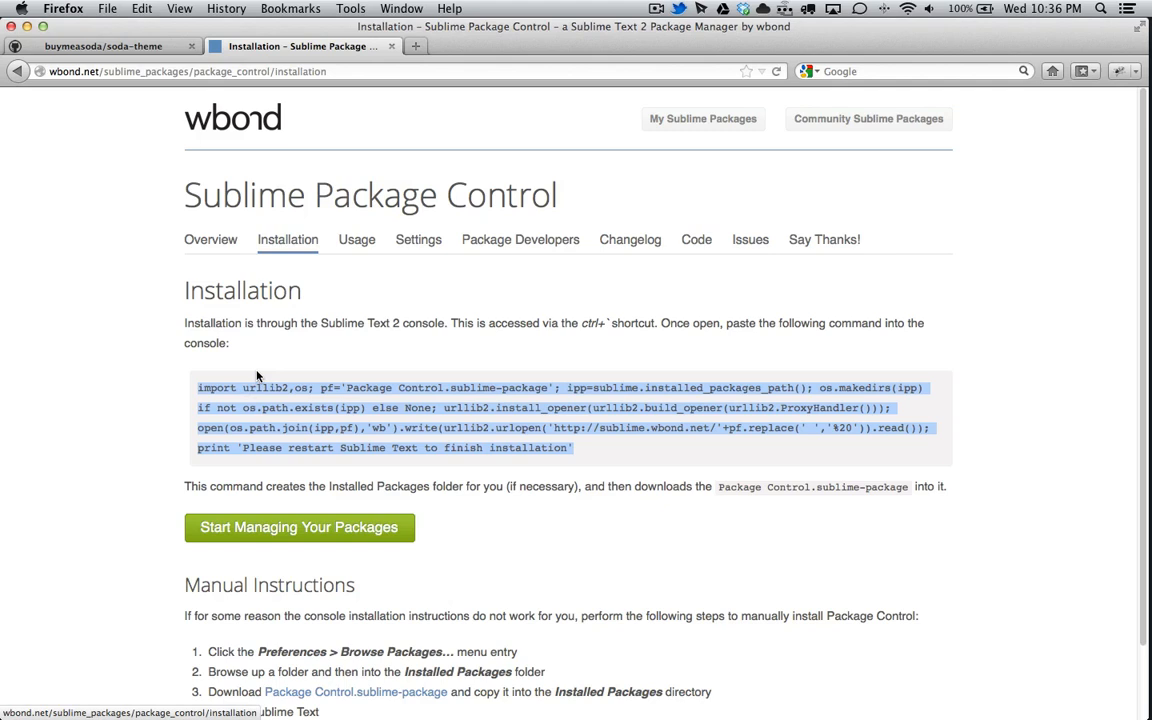
pyautogui.moveTo(308, 328)
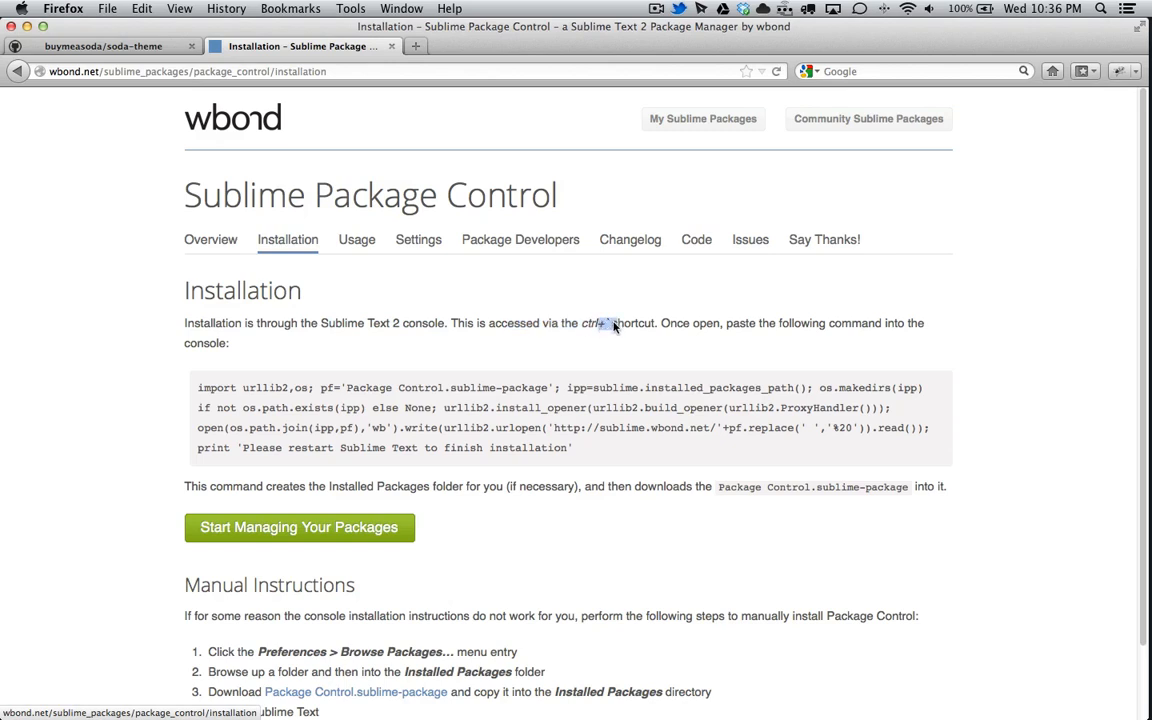
pyautogui.moveTo(828, 336)
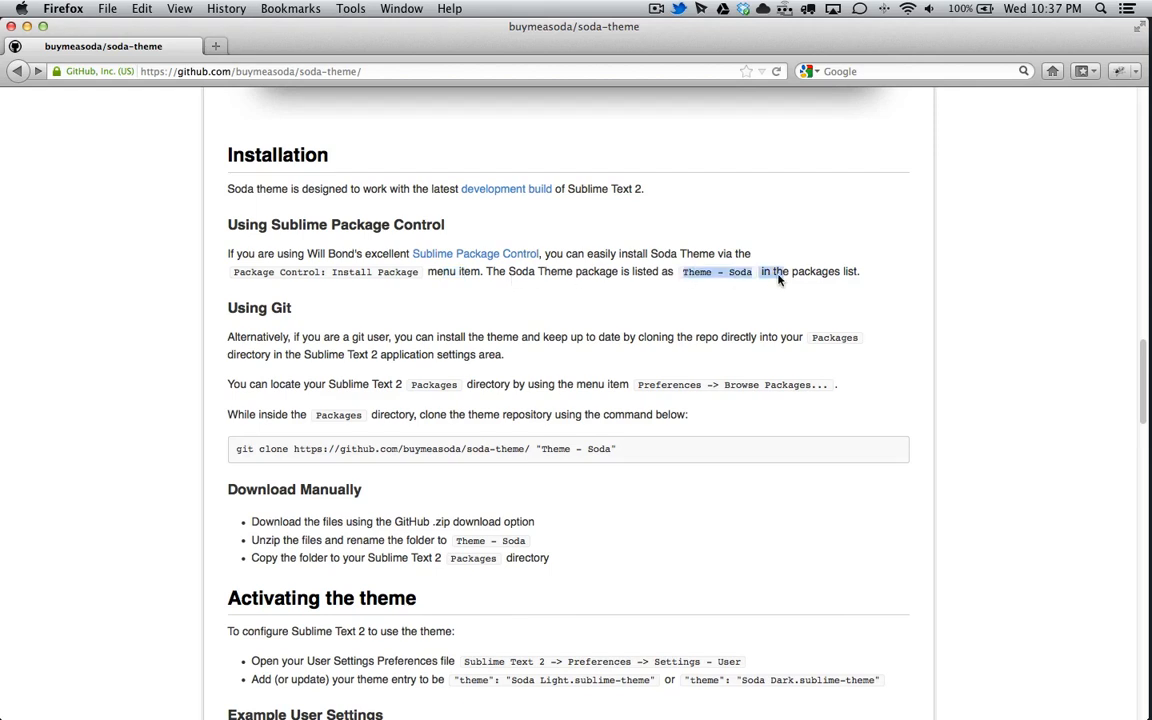
pyautogui.moveTo(462, 320)
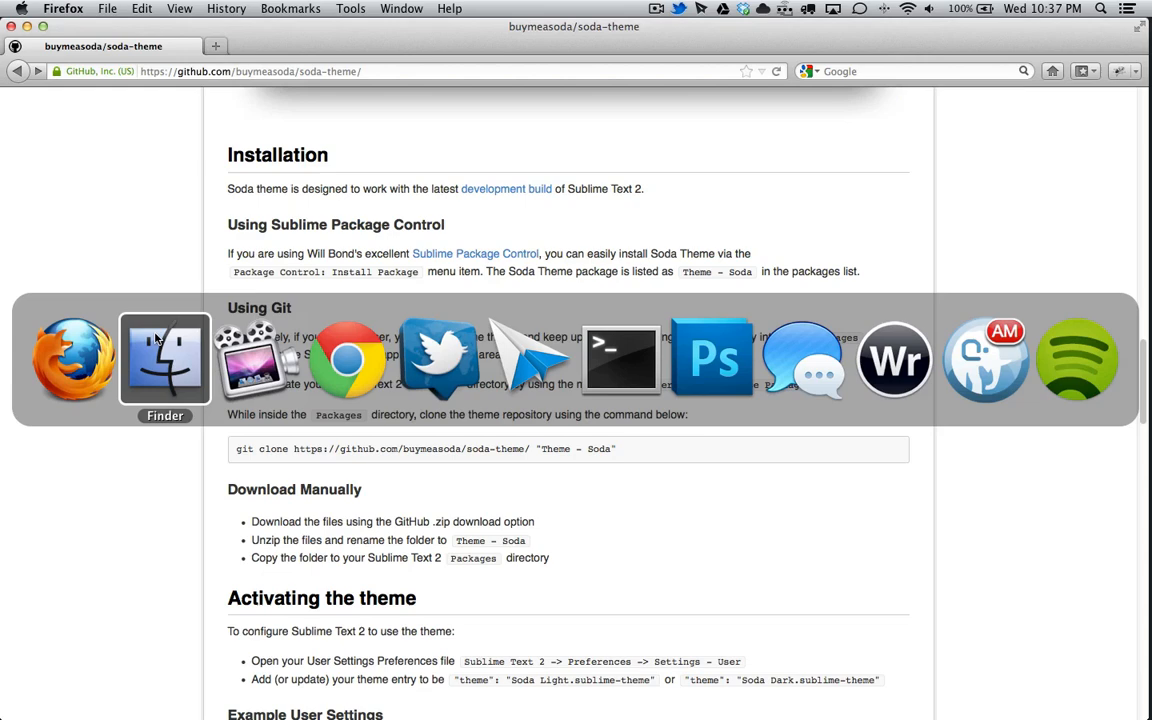
# Step: Launch Sublime Text 2.app from a Spotlight search for 'sub'
pyautogui.click(1100, 8)
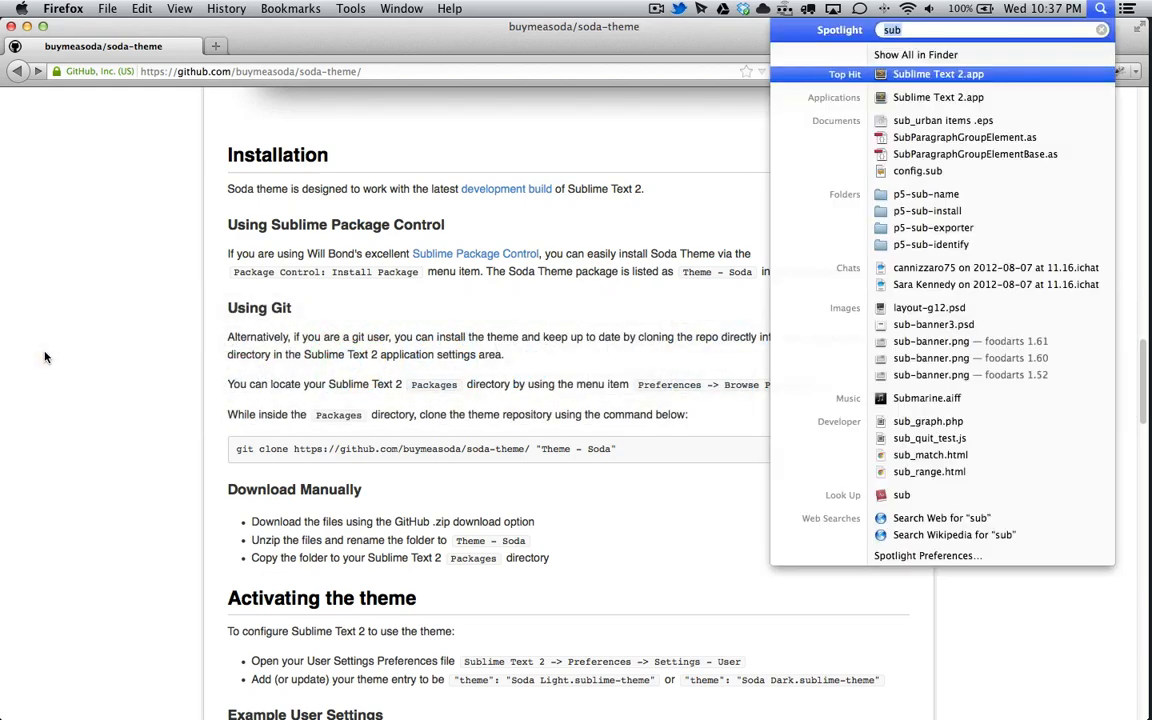
pyautogui.click(938, 74)
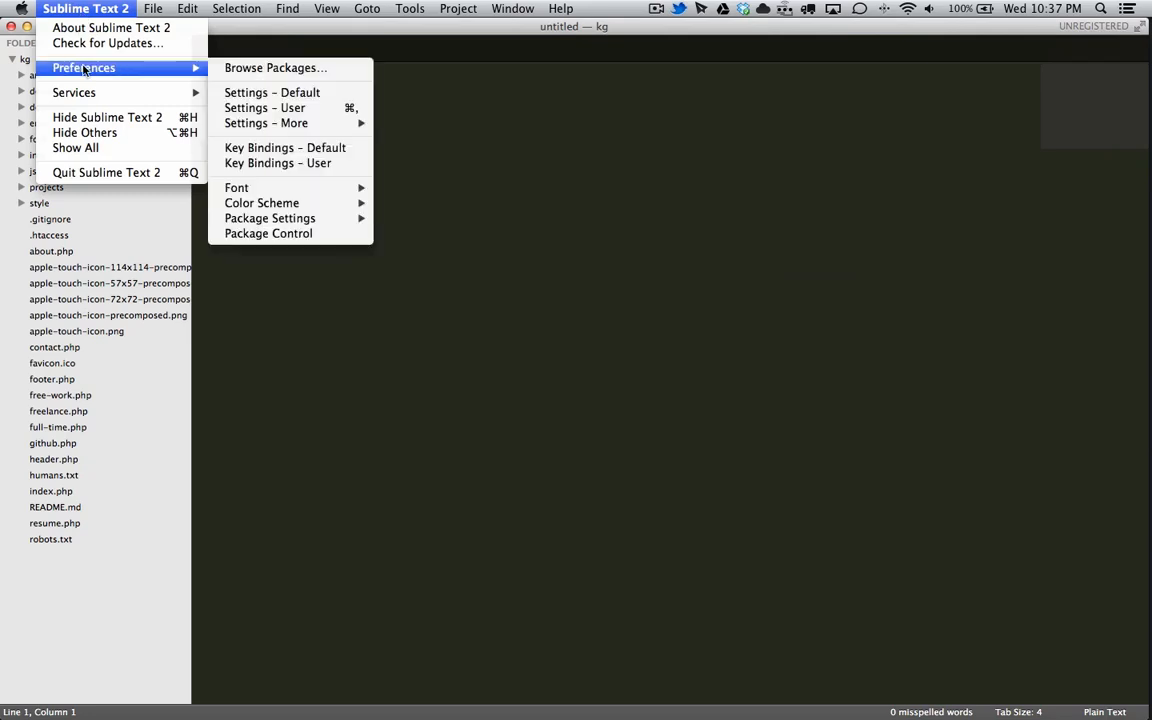
pyautogui.click(268, 232)
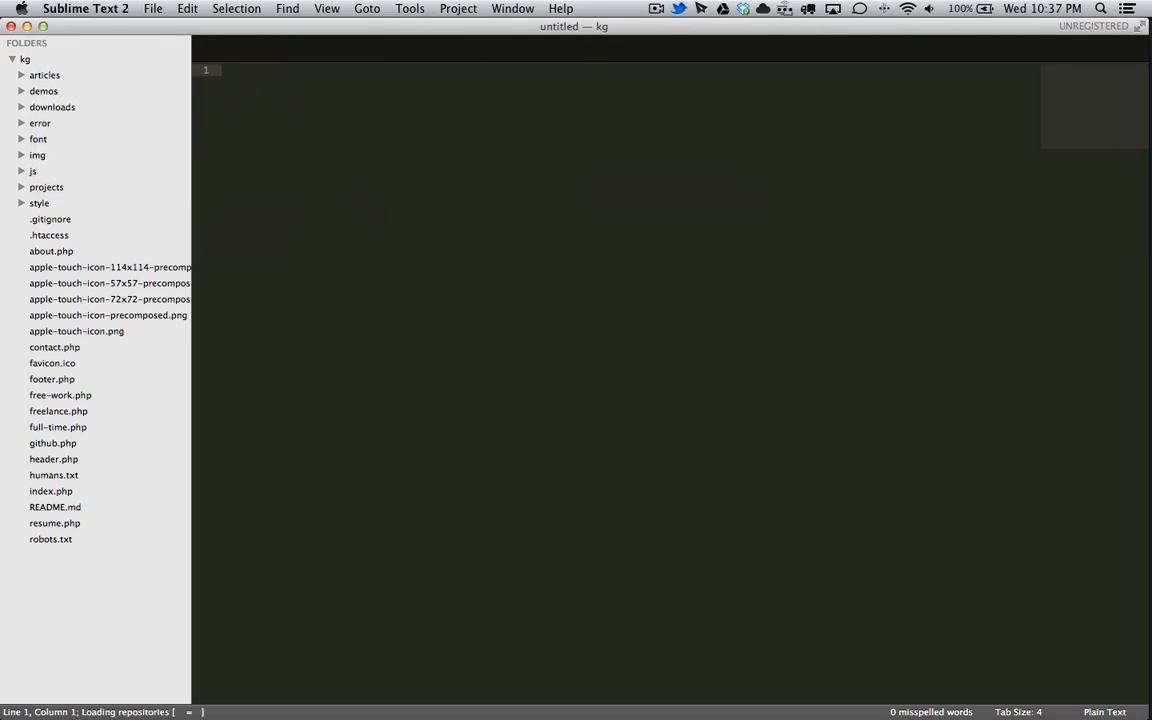
pyautogui.write('Theme')
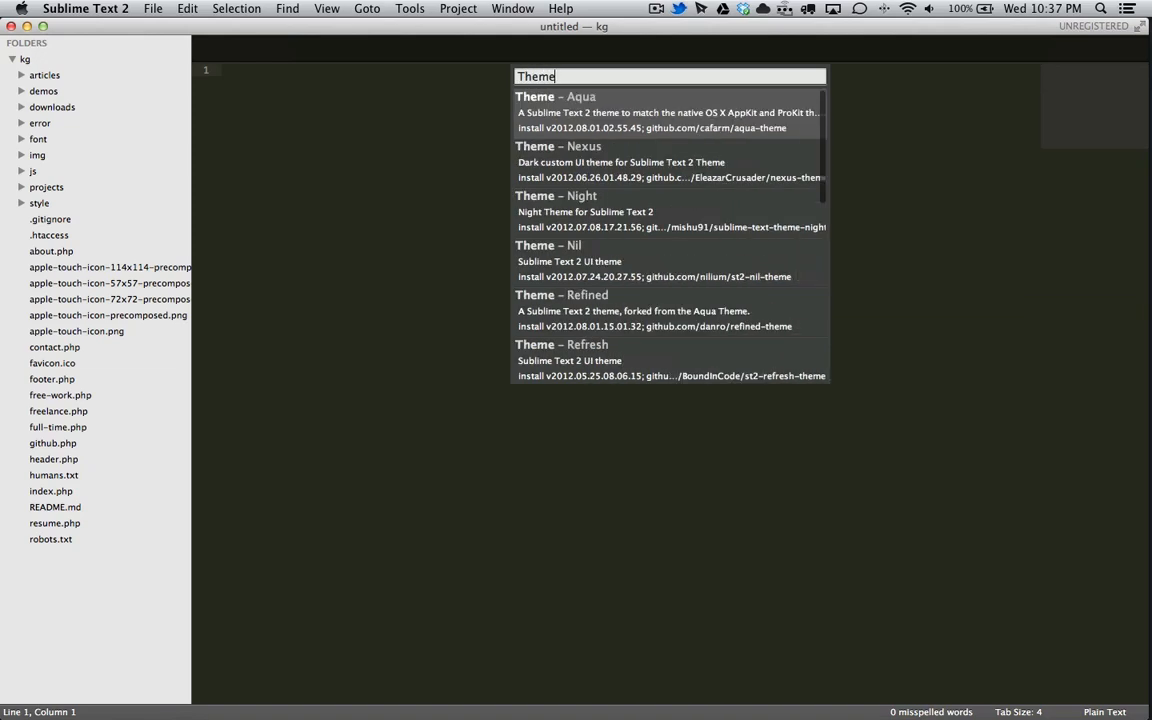
pyautogui.write('- So')
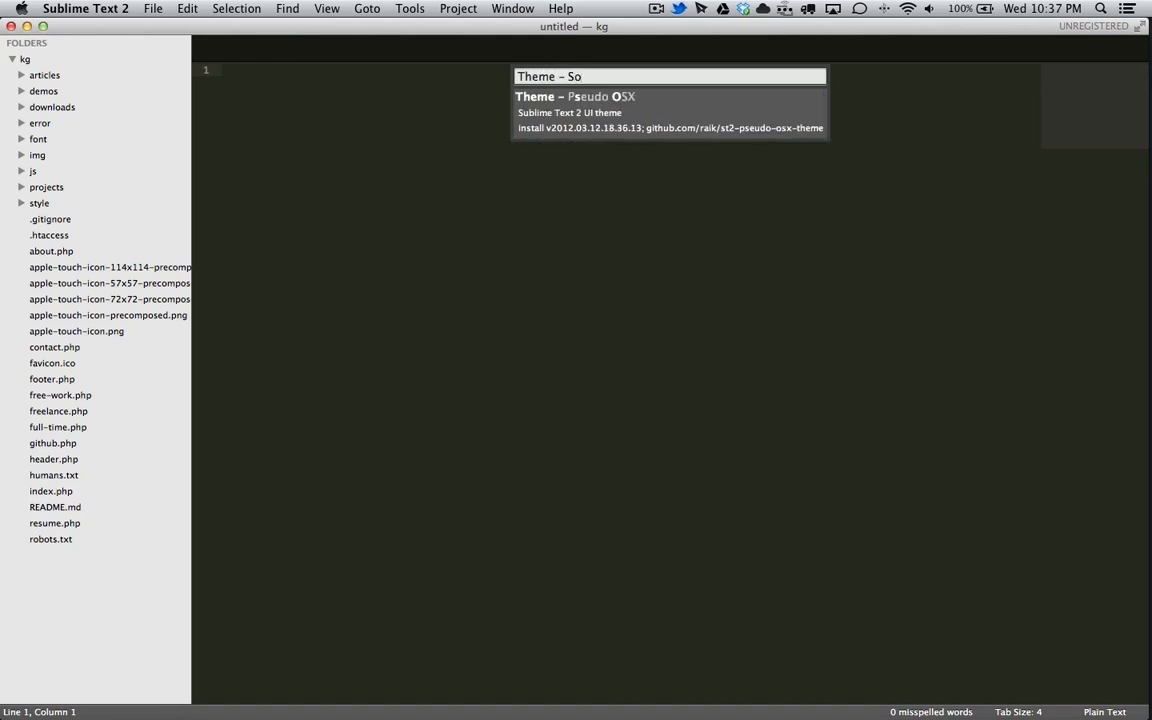
pyautogui.moveTo(296, 240)
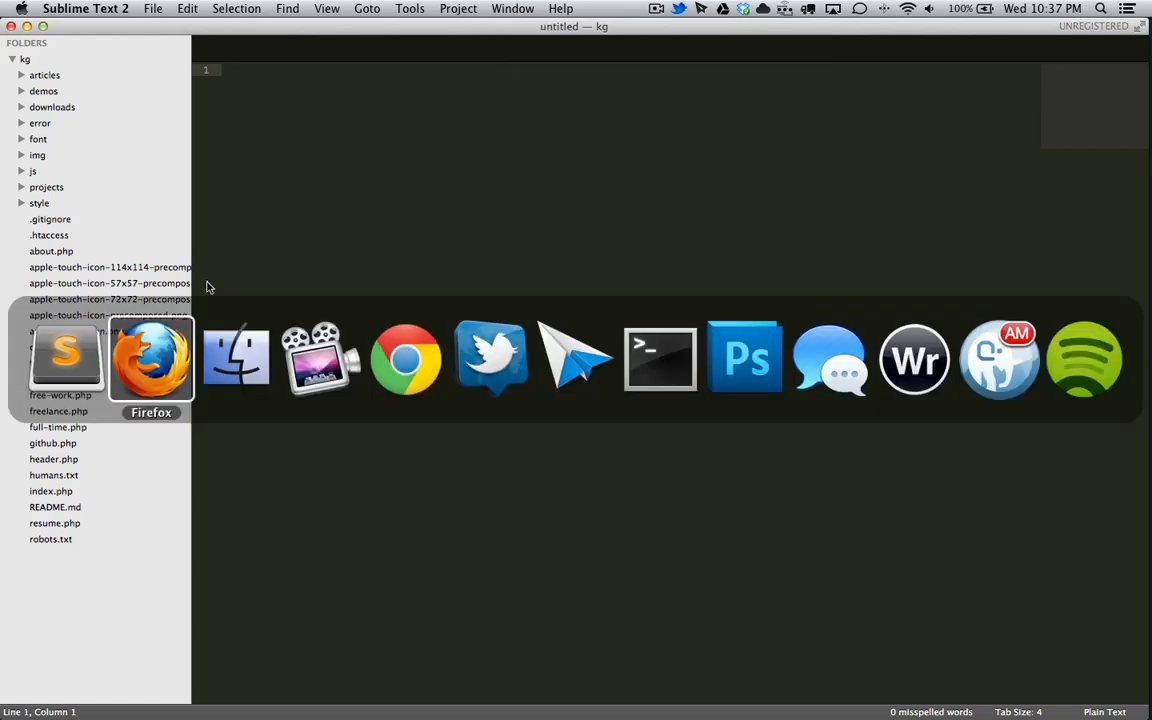
# Step: Return to the soda-theme GitHub page in Firefox and scroll to its download instructions
pyautogui.click(152, 358)
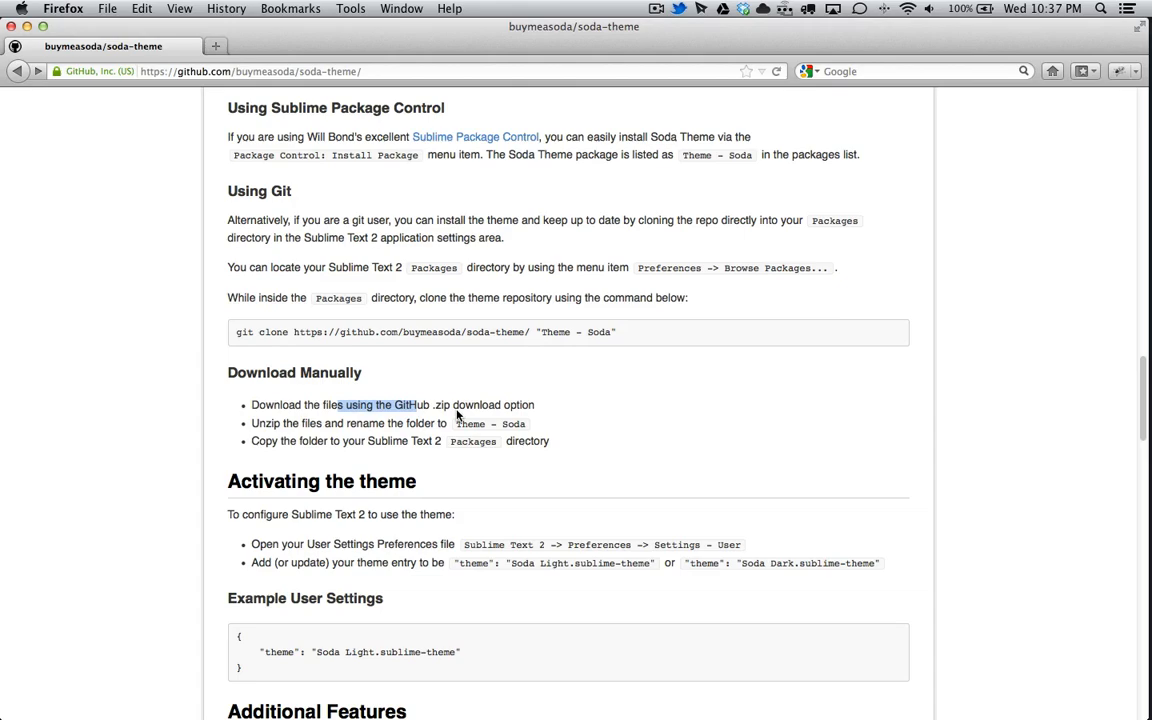
pyautogui.moveTo(364, 454)
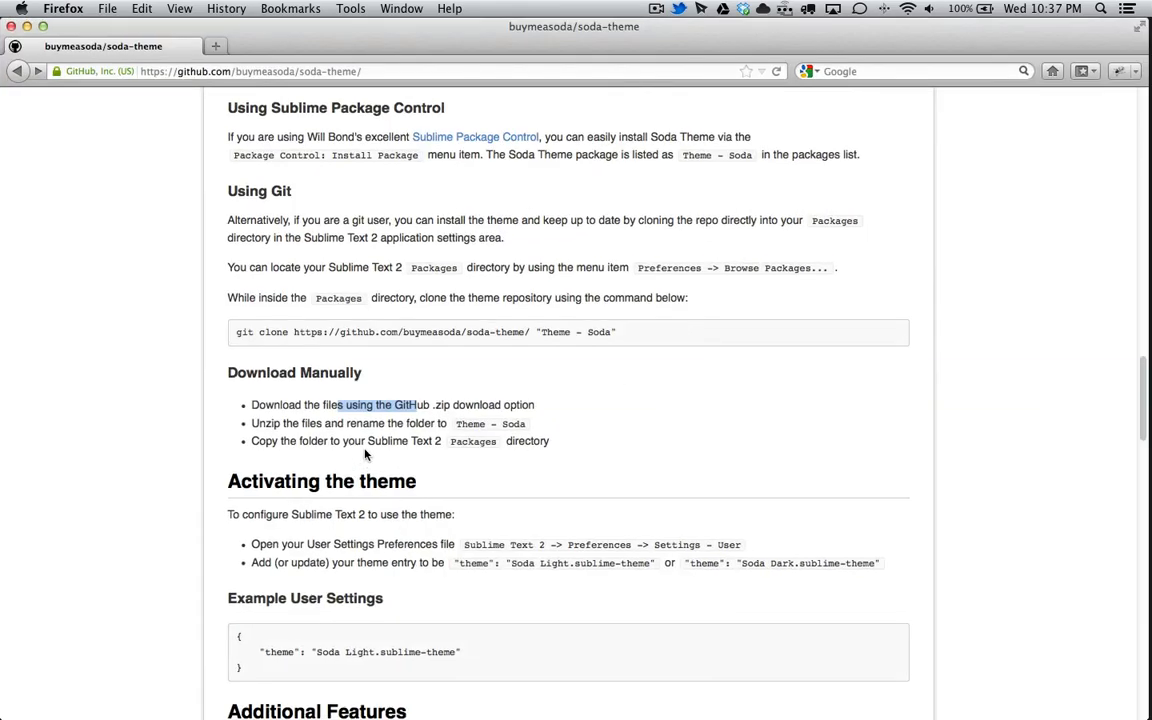
pyautogui.moveTo(168, 392)
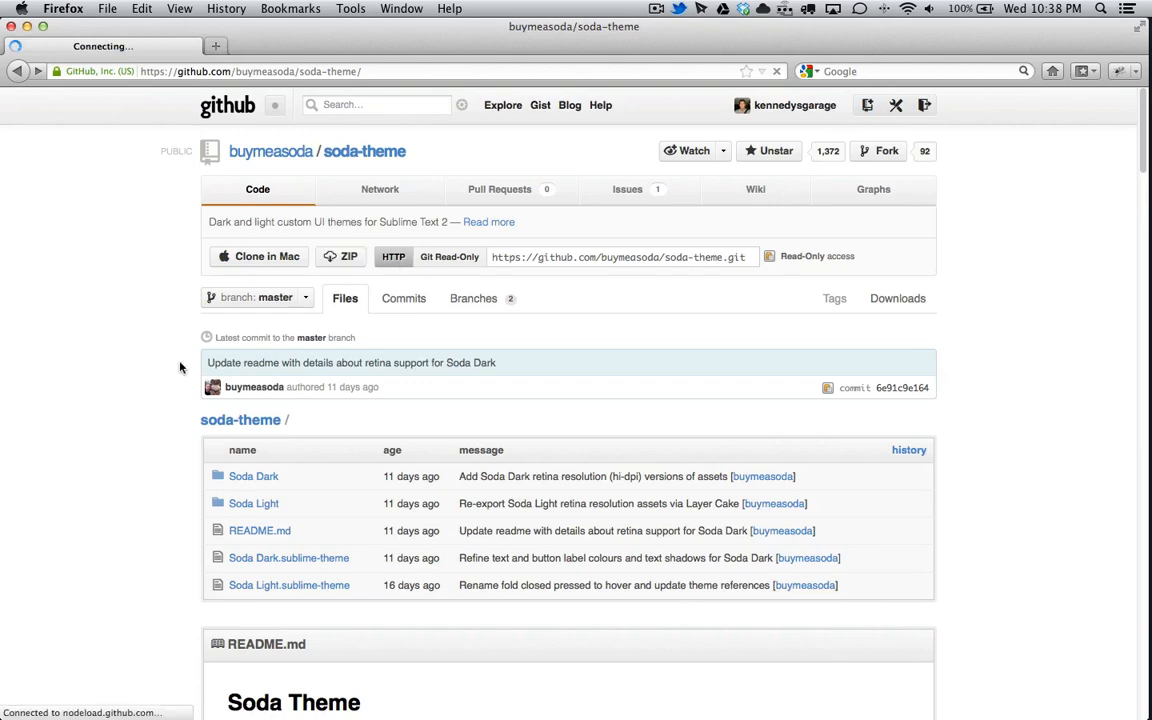
pyautogui.scroll(-3)
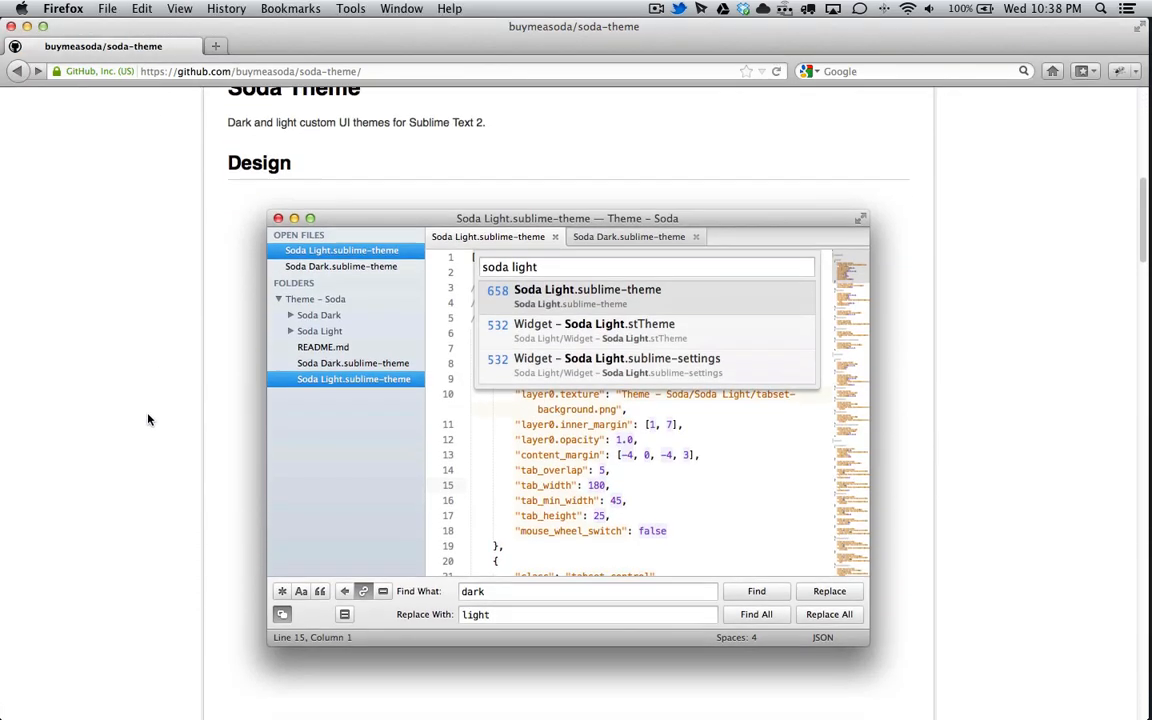
pyautogui.scroll(-3)
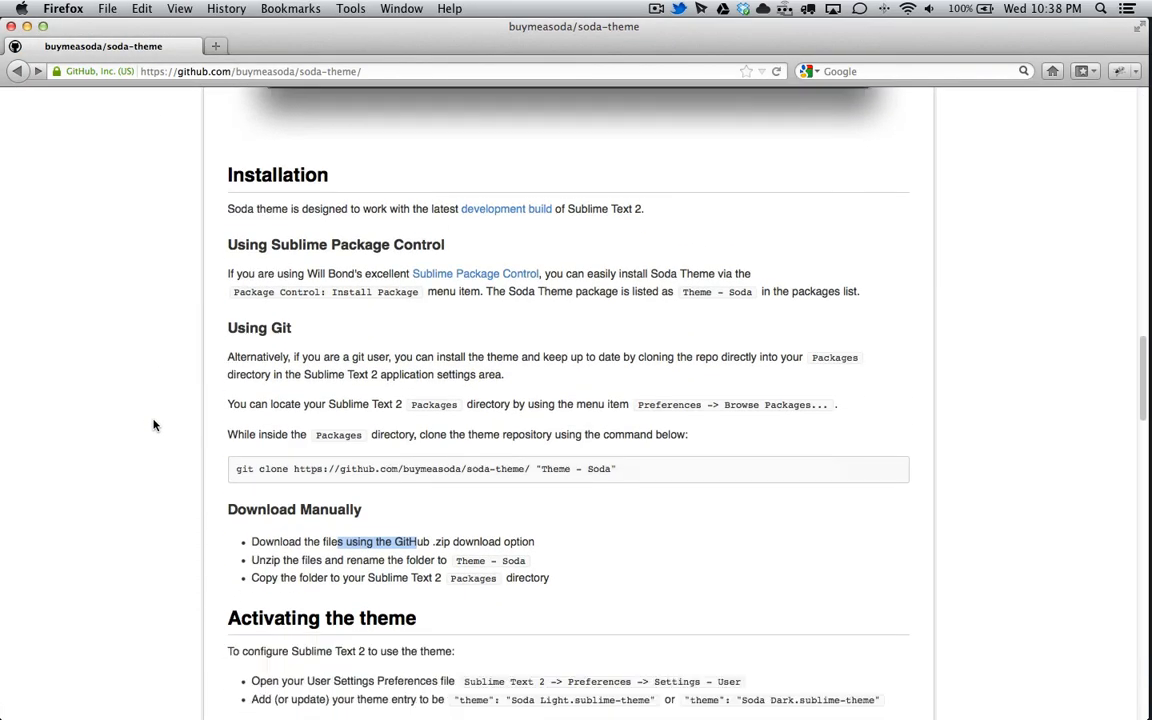
pyautogui.scroll(-3)
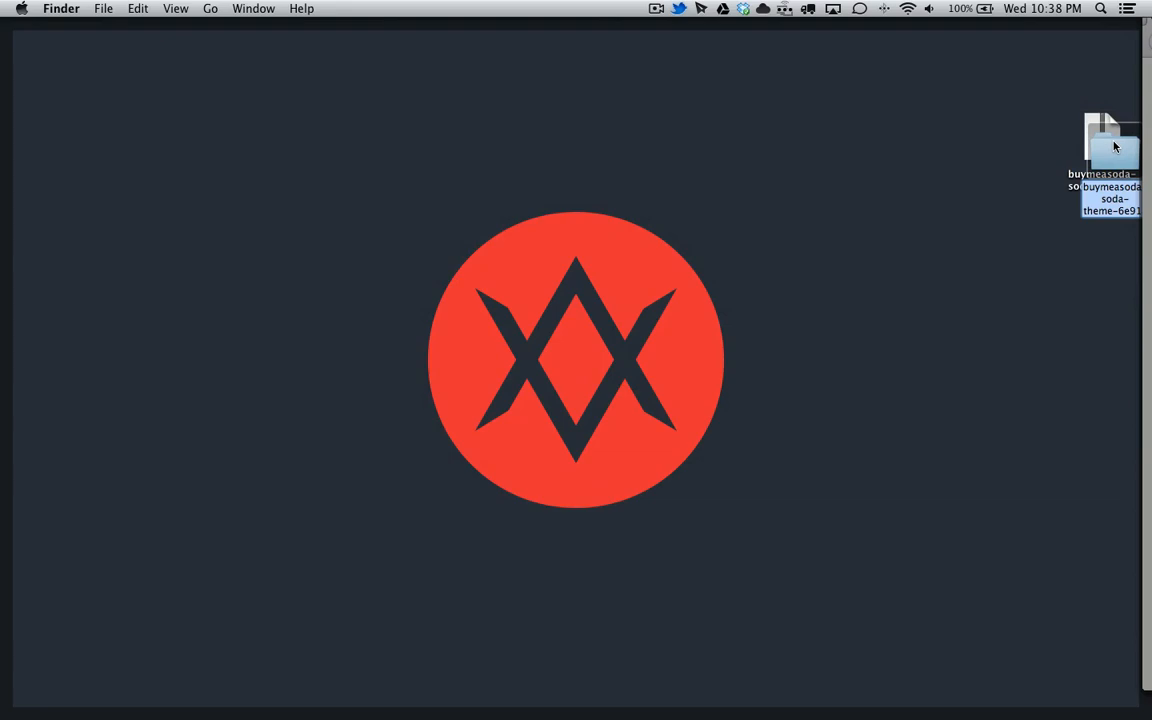
# Step: Extract the buymeasoda-soda-theme zip on the desktop and bring Finder forward
pyautogui.doubleClick(1112, 144)
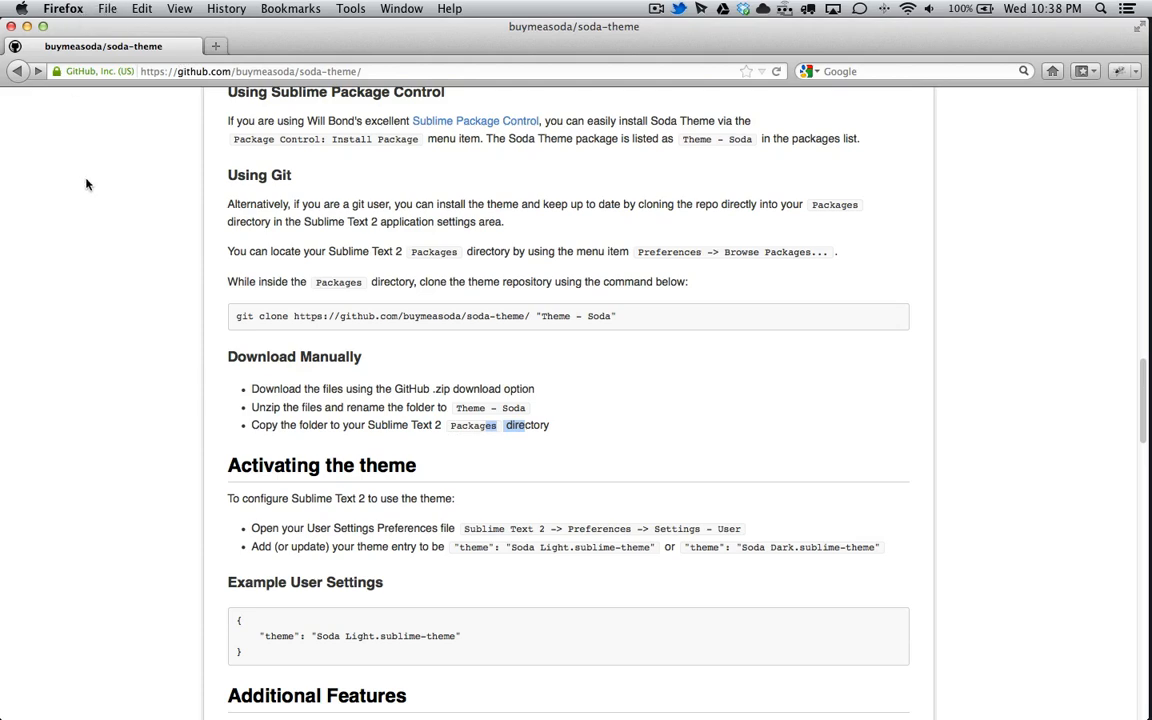
pyautogui.click(86, 8)
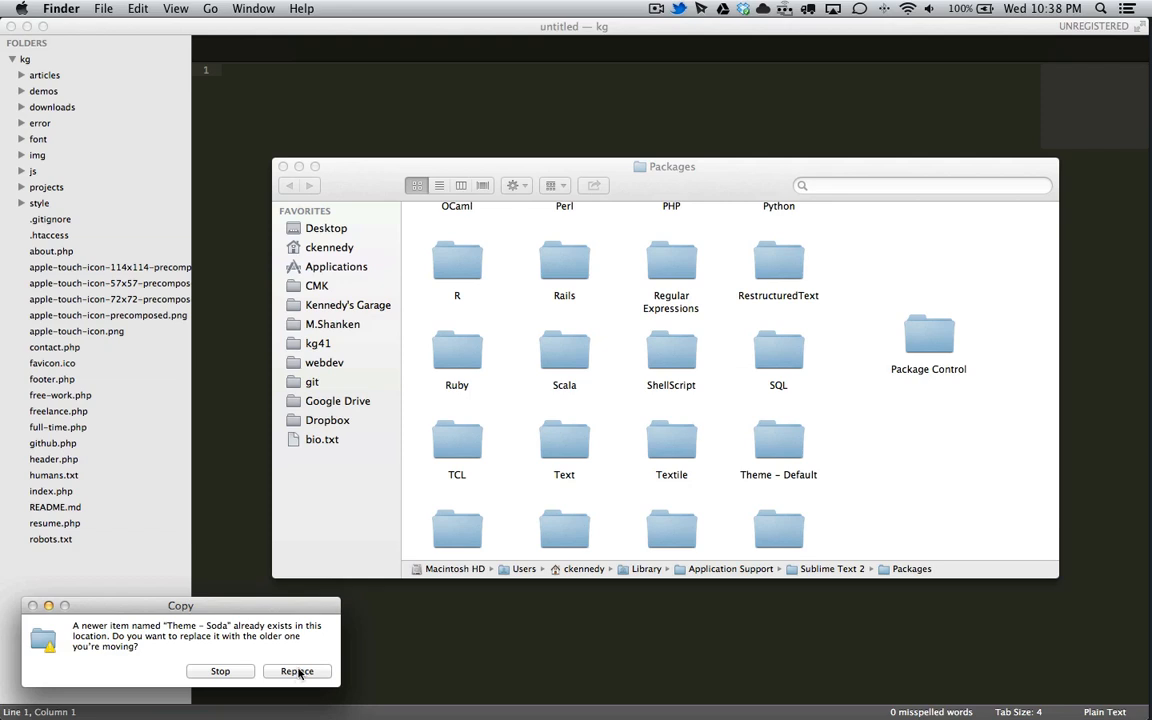
# Step: Replace the existing Theme - Soda folder in Packages, then return to Firefox
pyautogui.click(296, 672)
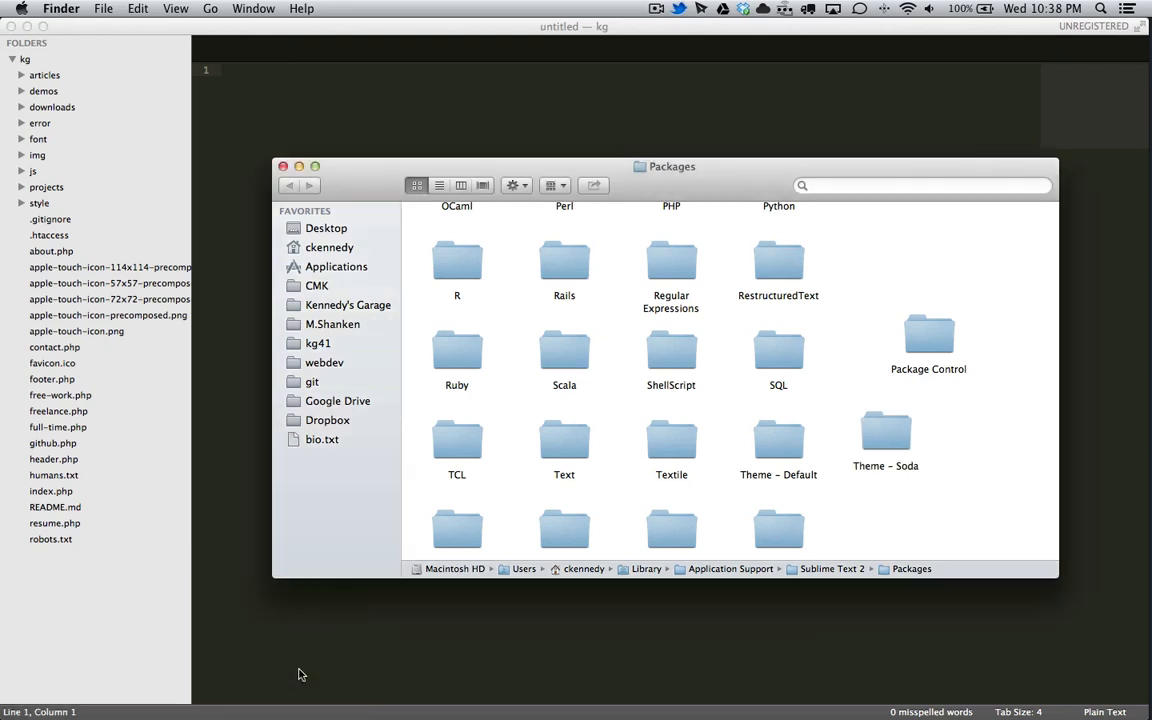
pyautogui.moveTo(484, 616)
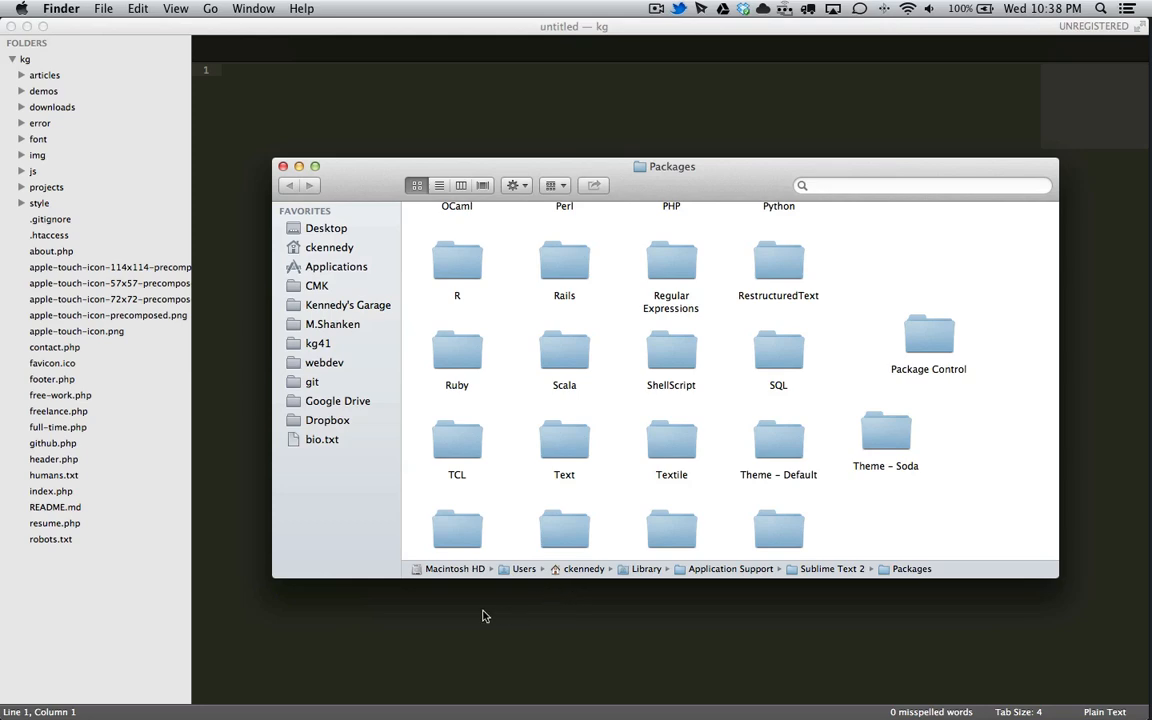
pyautogui.click(236, 356)
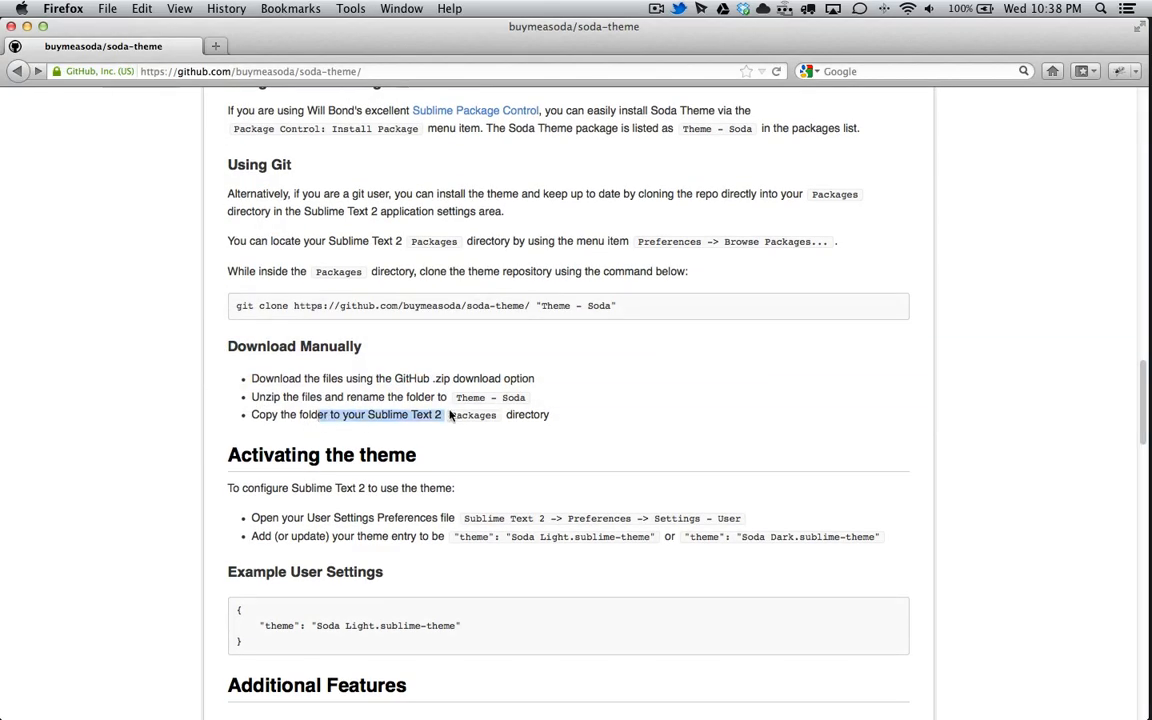
pyautogui.moveTo(492, 420)
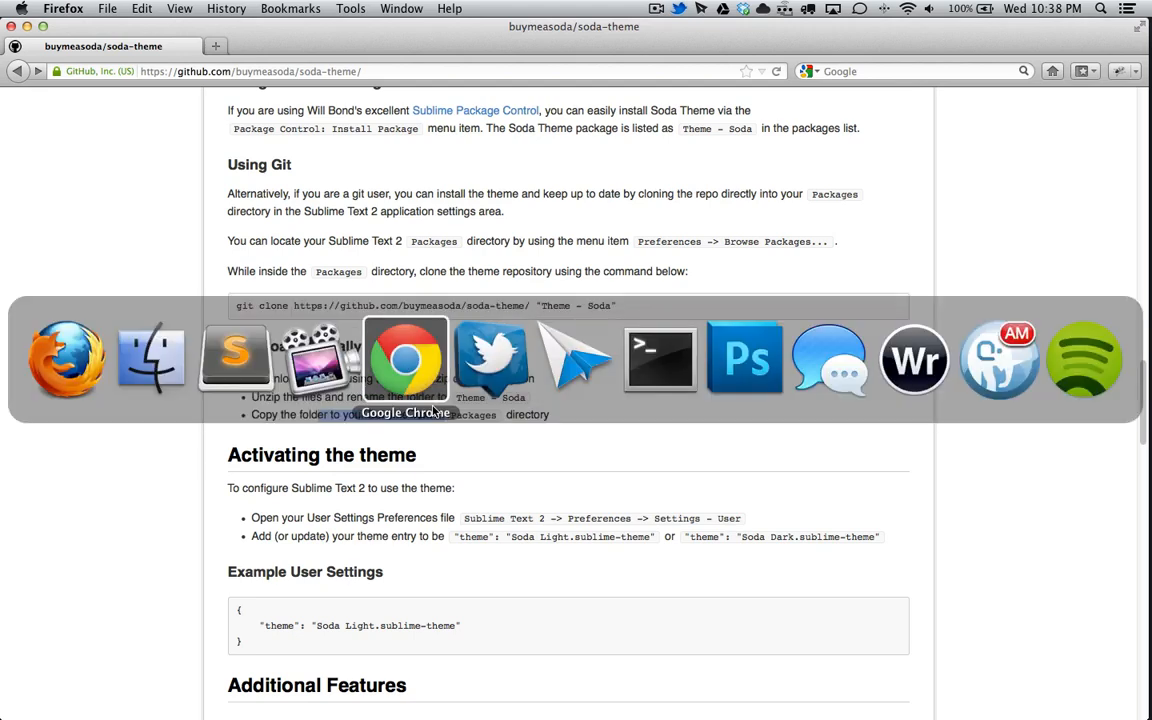
# Step: Install Theme - Soda via Package Control: Install Package in Sublime Text 2
pyautogui.click(232, 360)
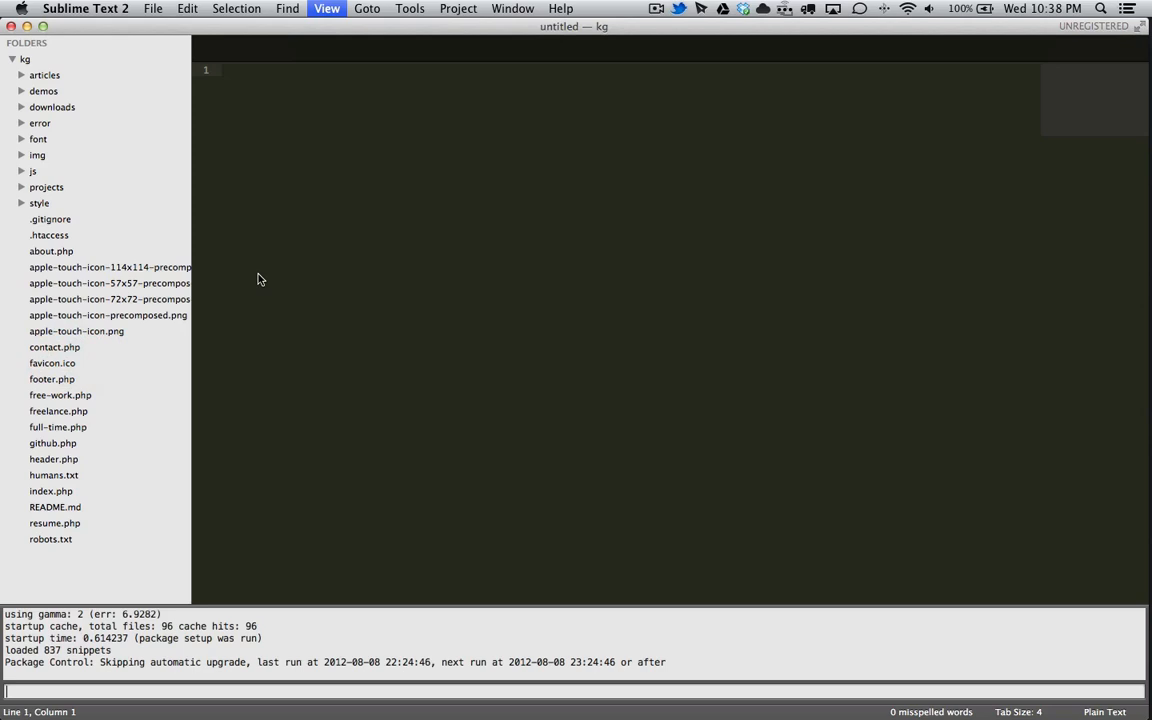
pyautogui.moveTo(326, 8)
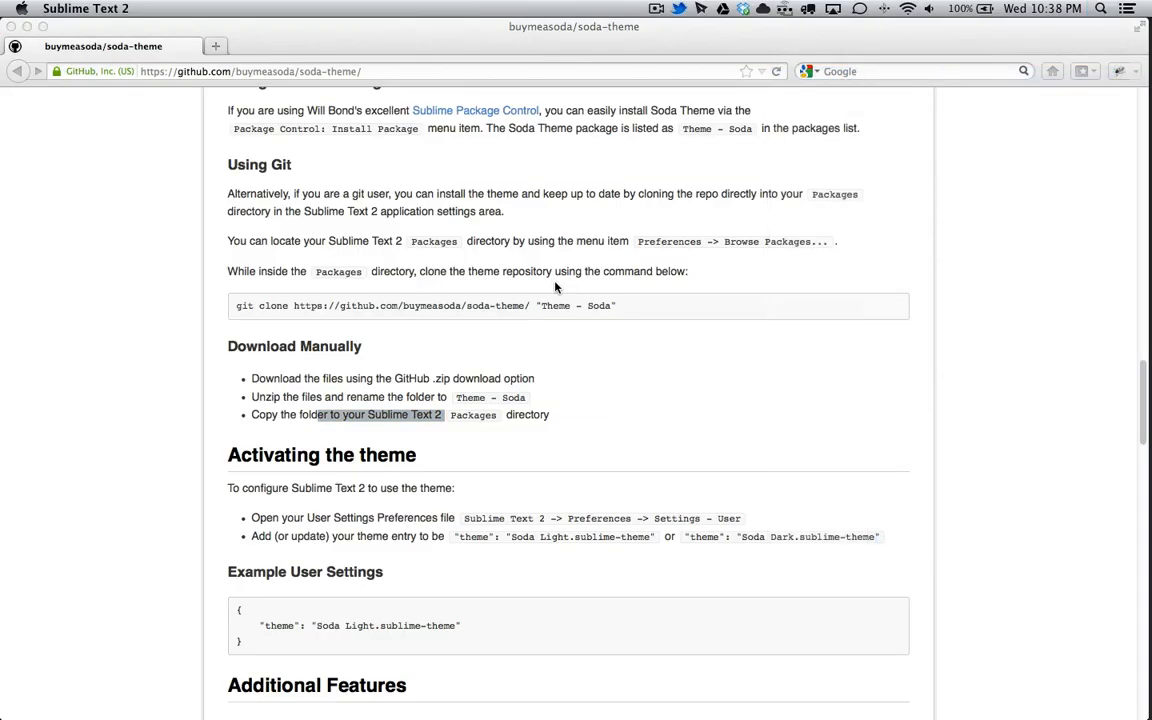
pyautogui.click(84, 8)
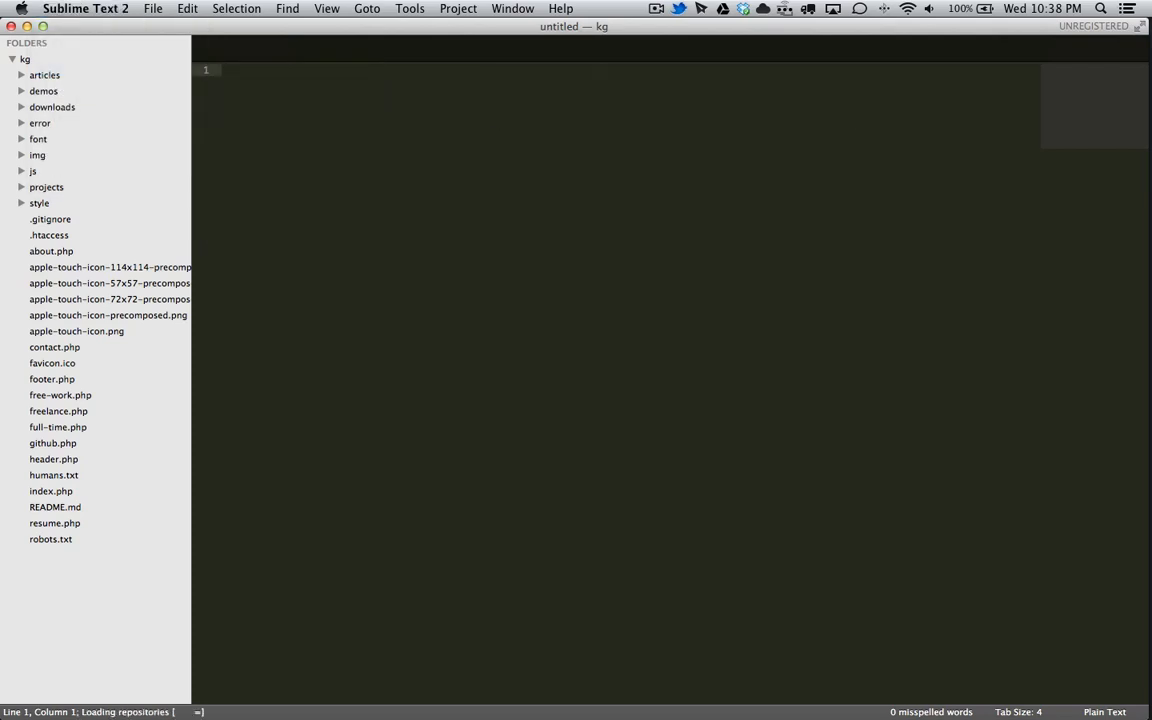
pyautogui.write('Theme -s')
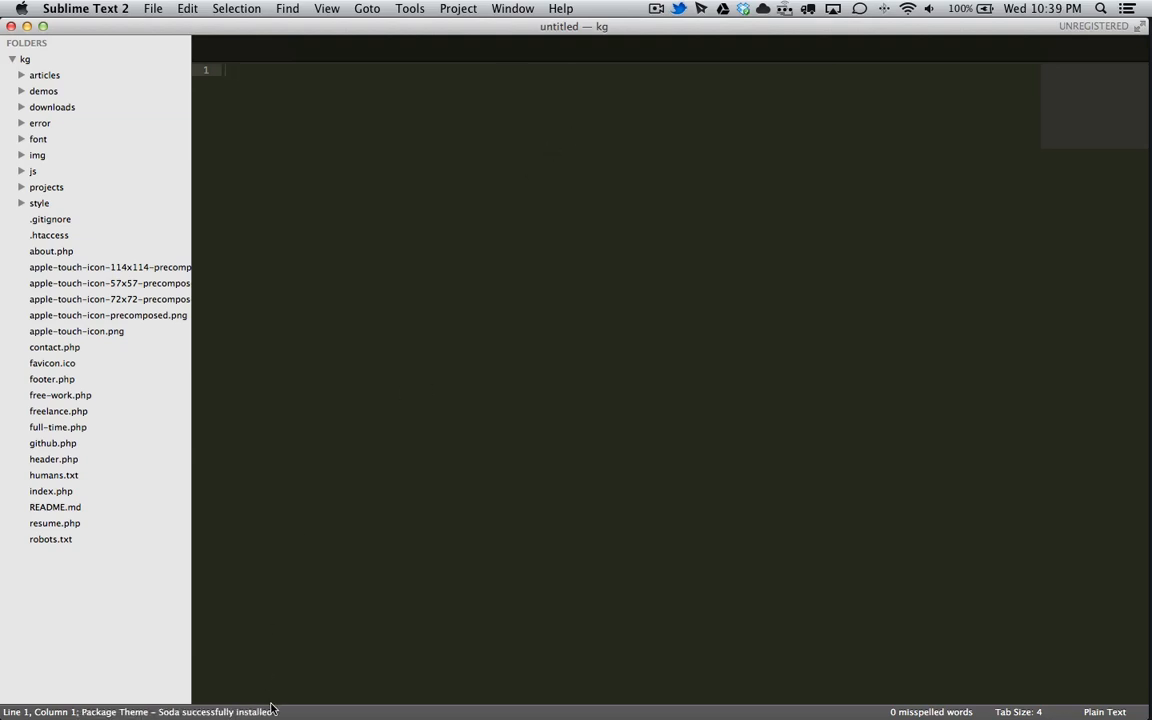
pyautogui.moveTo(390, 464)
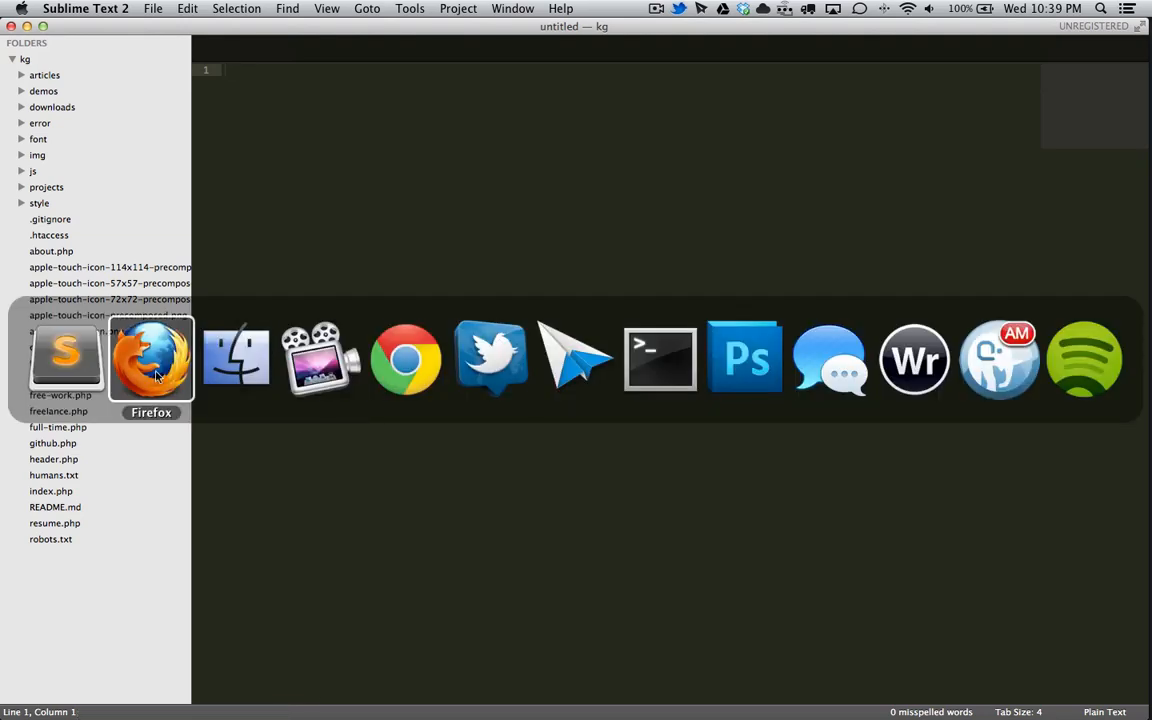
# Step: Scroll Firefox to the README's 'Activating the theme' section
pyautogui.click(150, 360)
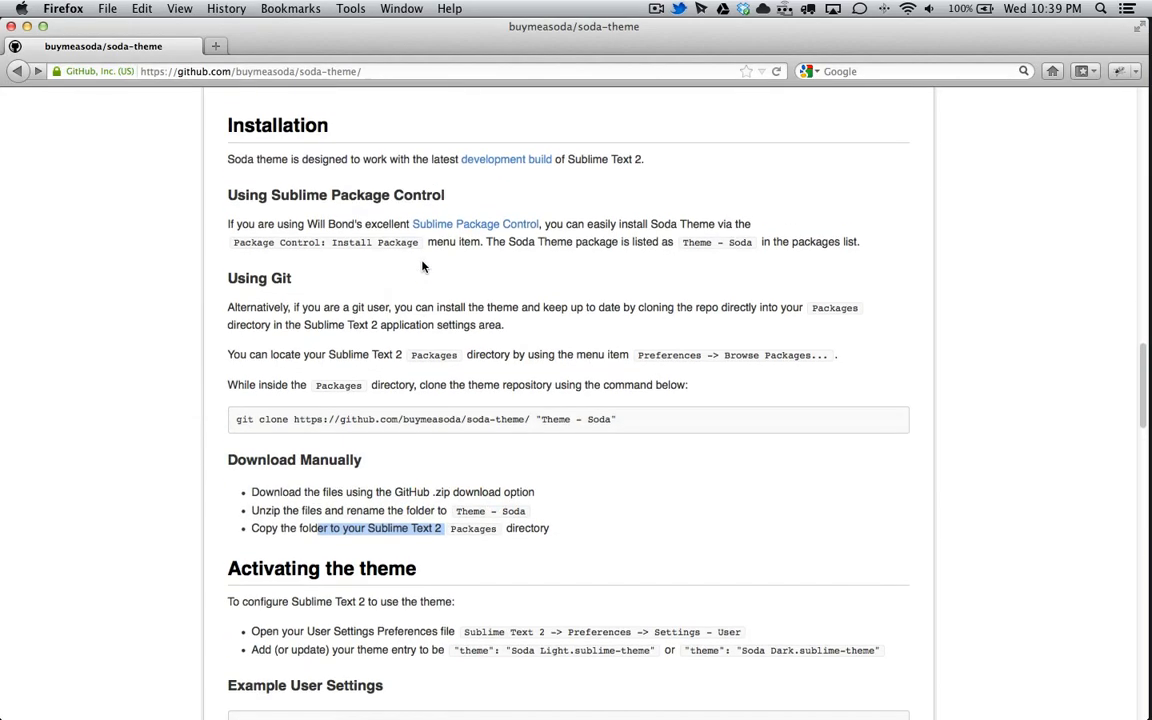
pyautogui.scroll(-3)
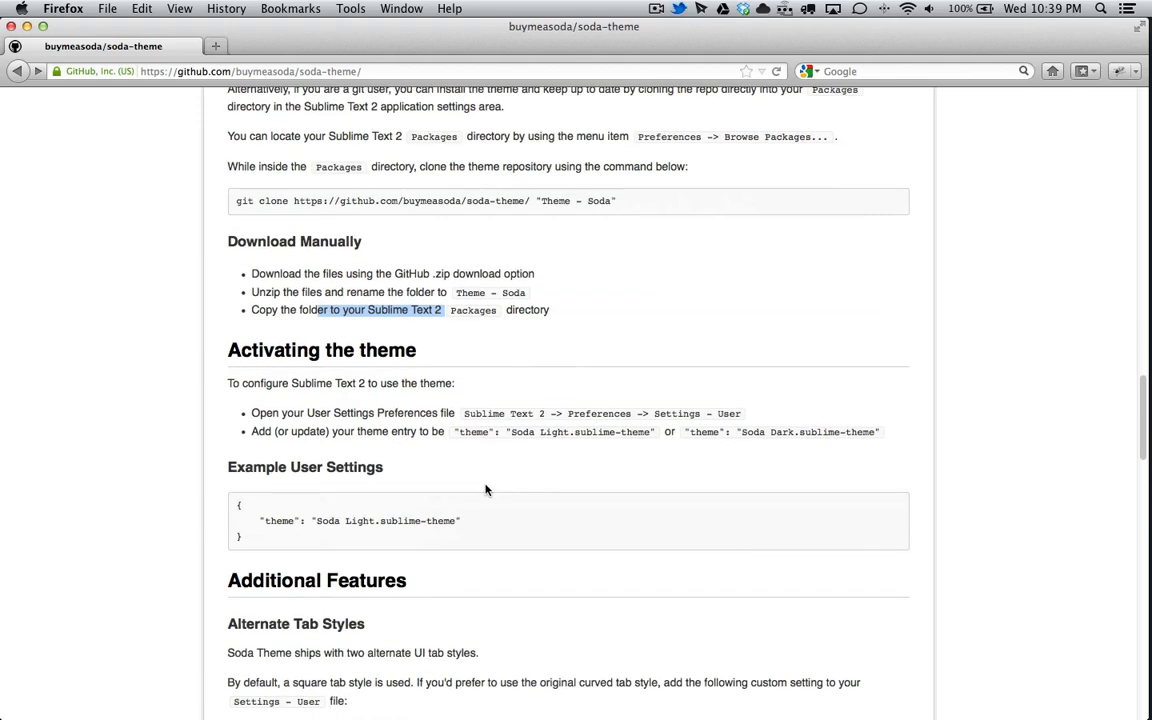
pyautogui.scroll(-3)
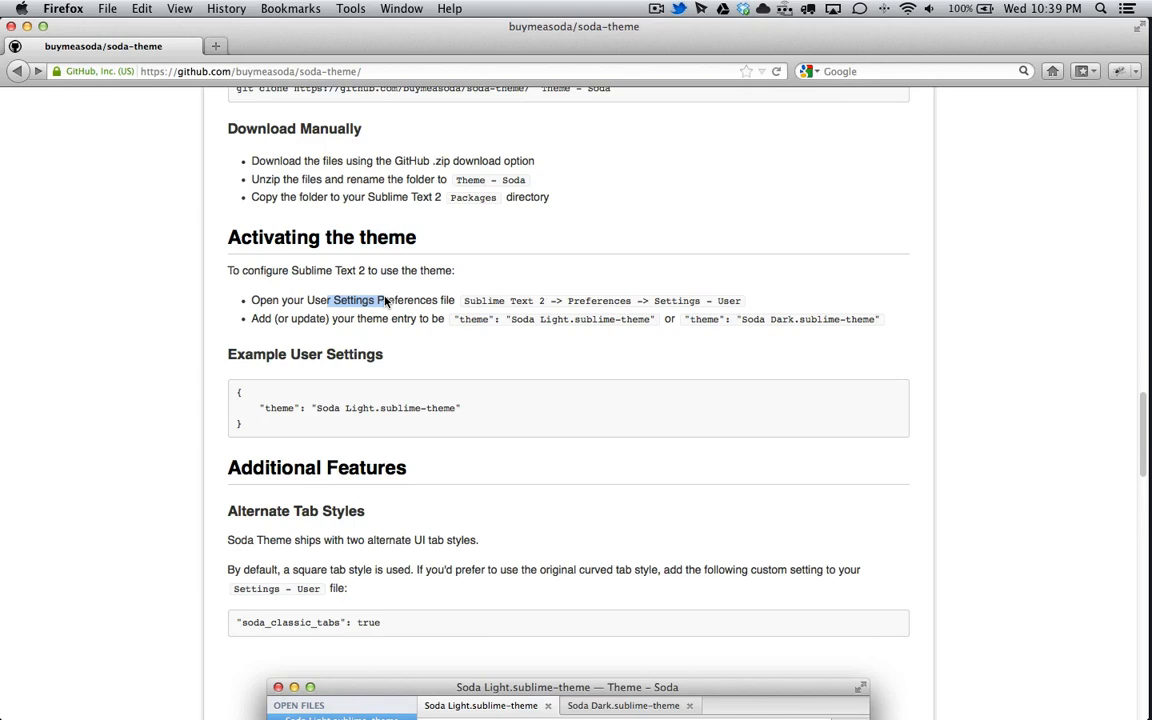
pyautogui.moveTo(690, 308)
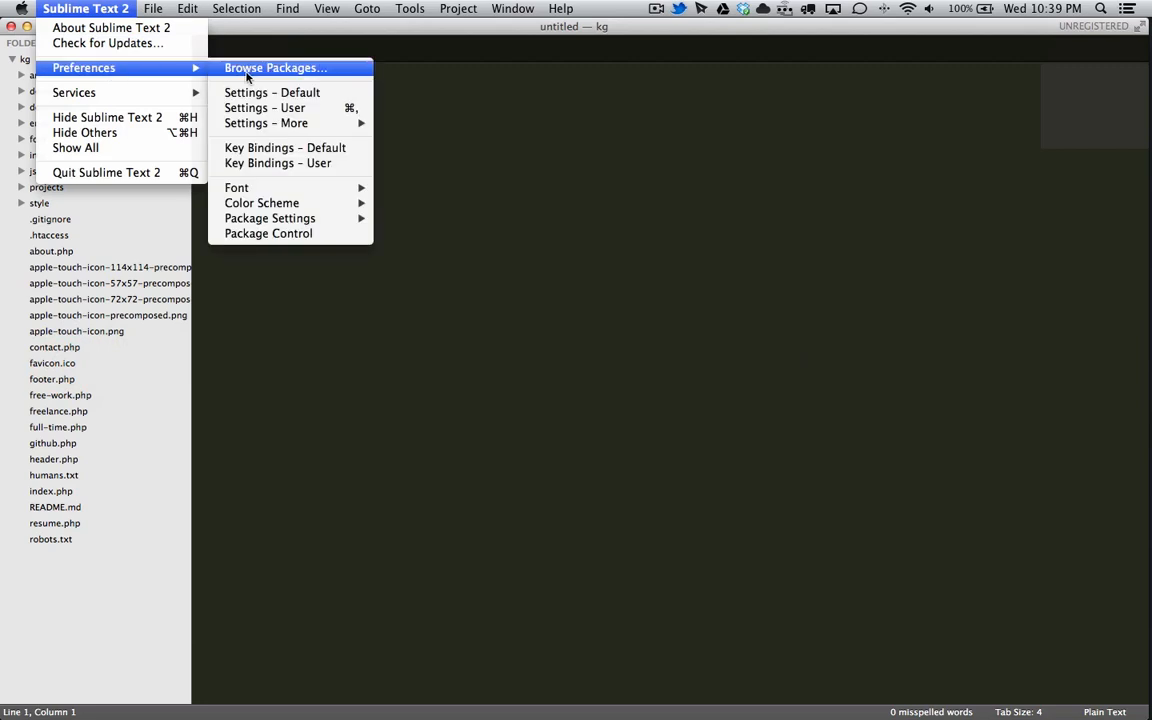
# Step: Add "theme": "Soda Dark.sublime-theme" beneath font_size in the user Preferences.sublime-settings
pyautogui.click(264, 108)
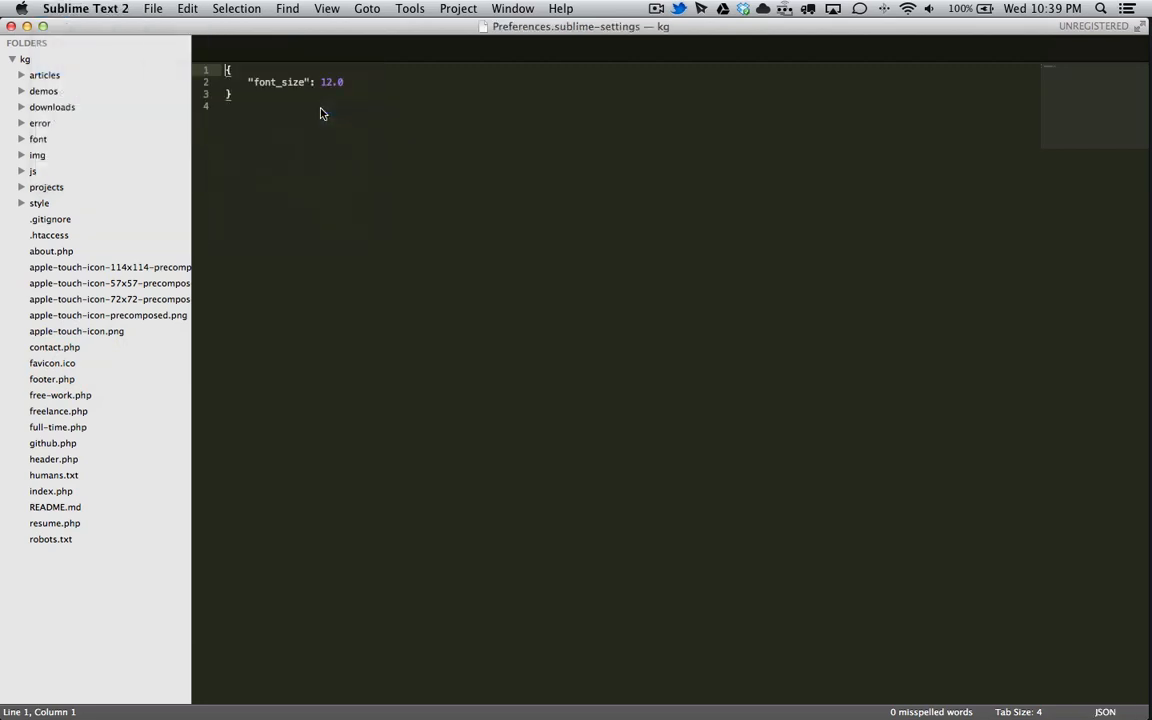
pyautogui.click(150, 360)
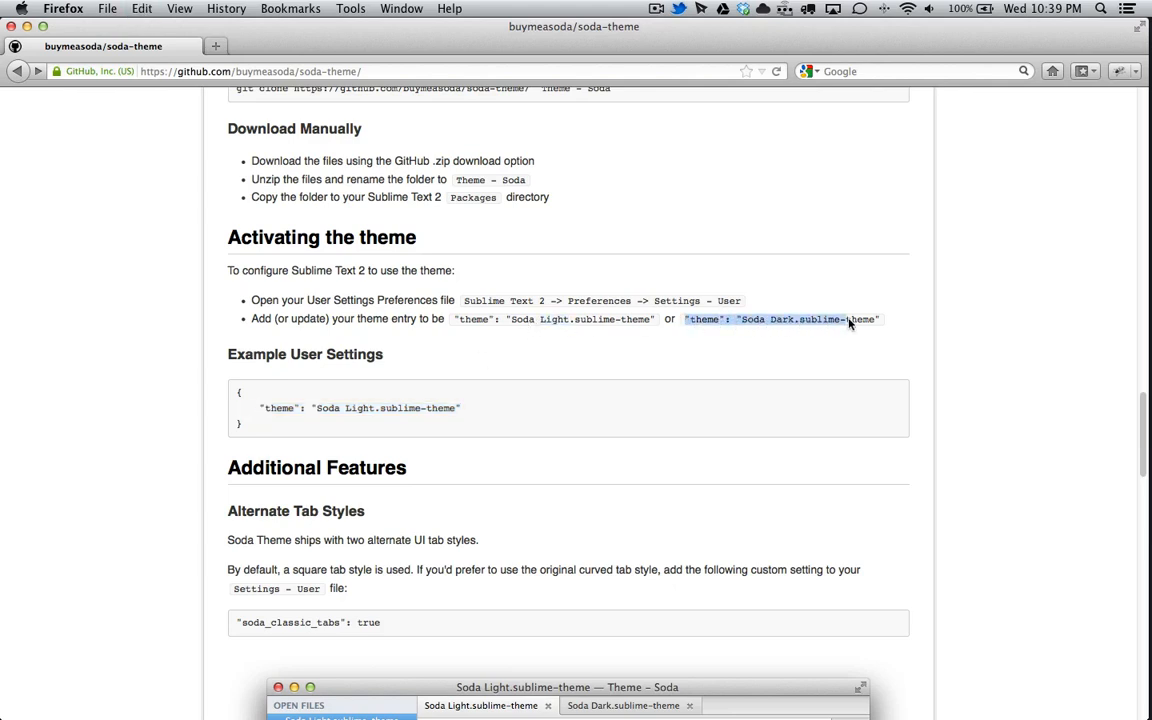
pyautogui.click(150, 358)
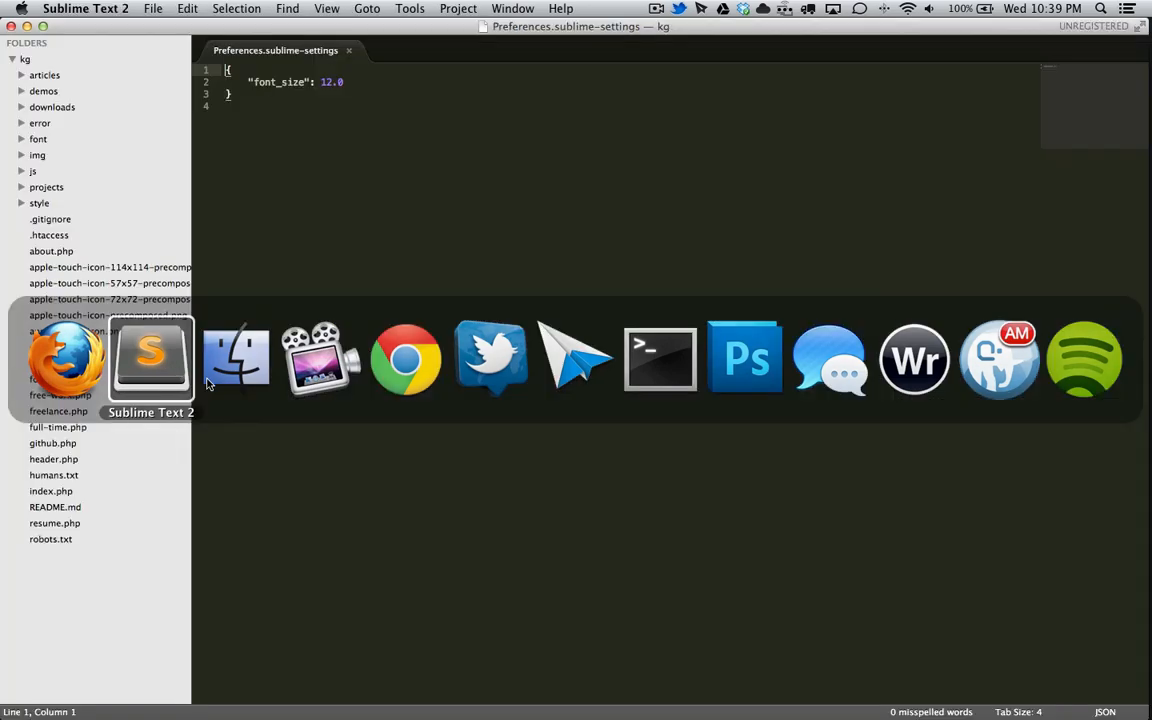
pyautogui.write('"theme": "Soda Dark.sublime-theme"')
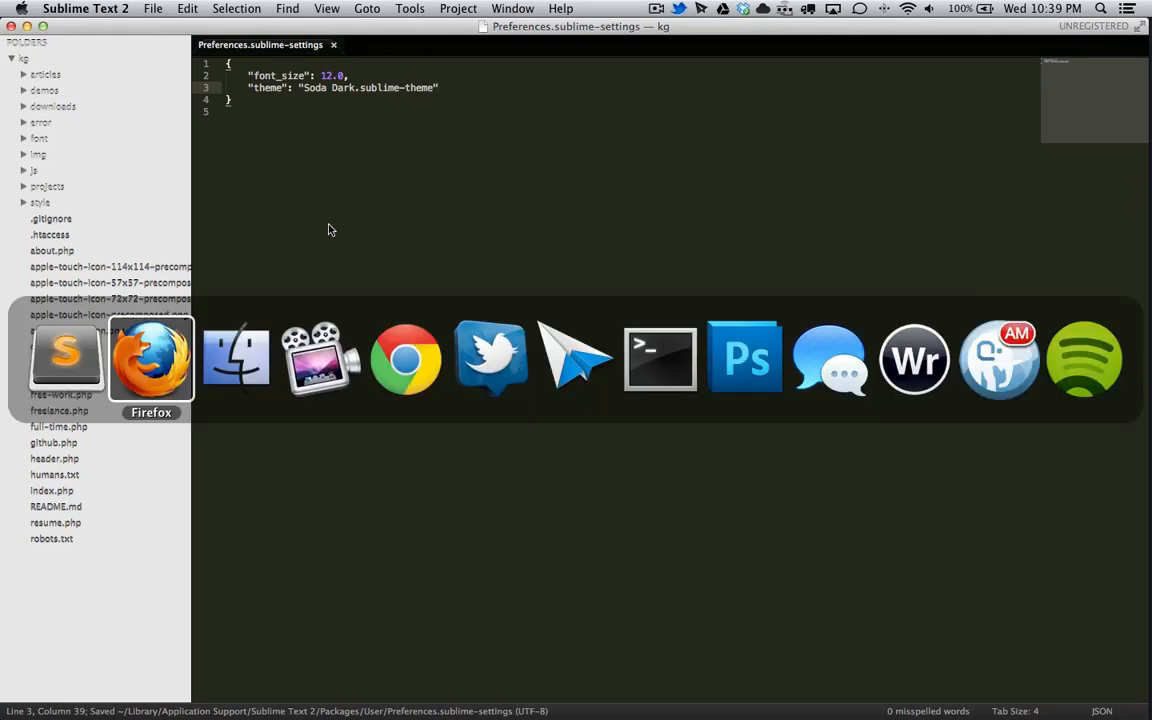
# Step: Check the README's example settings in Firefox and return to the user settings file
pyautogui.click(150, 358)
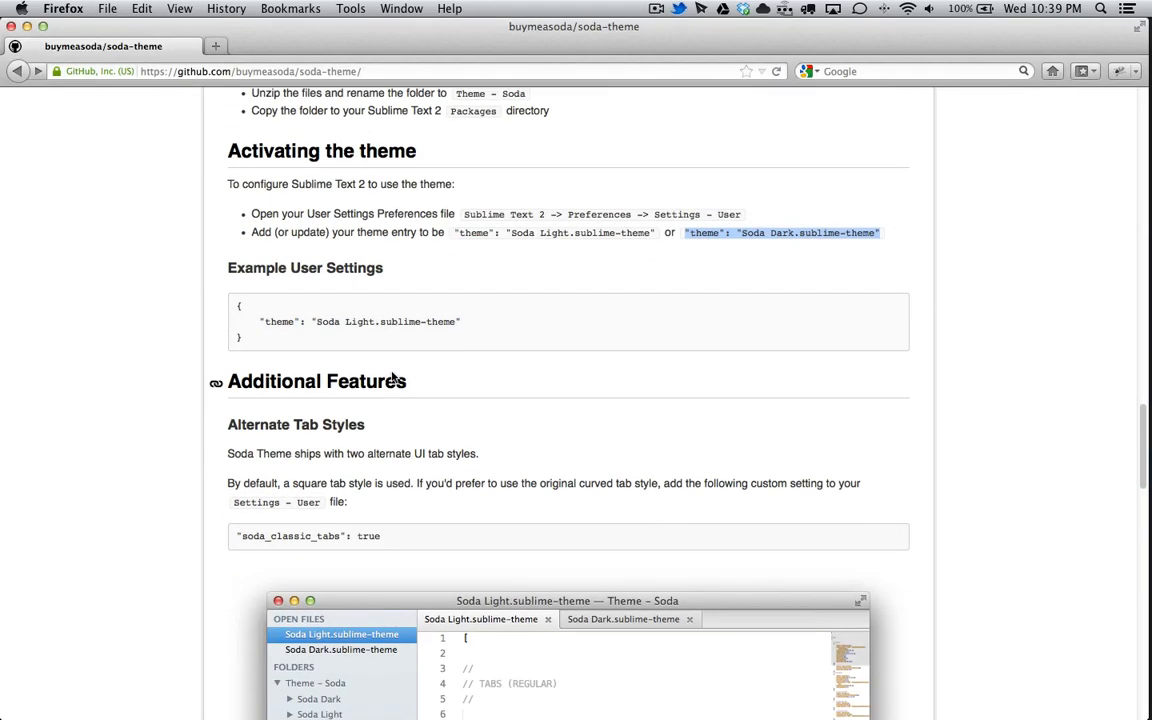
pyautogui.scroll(-3)
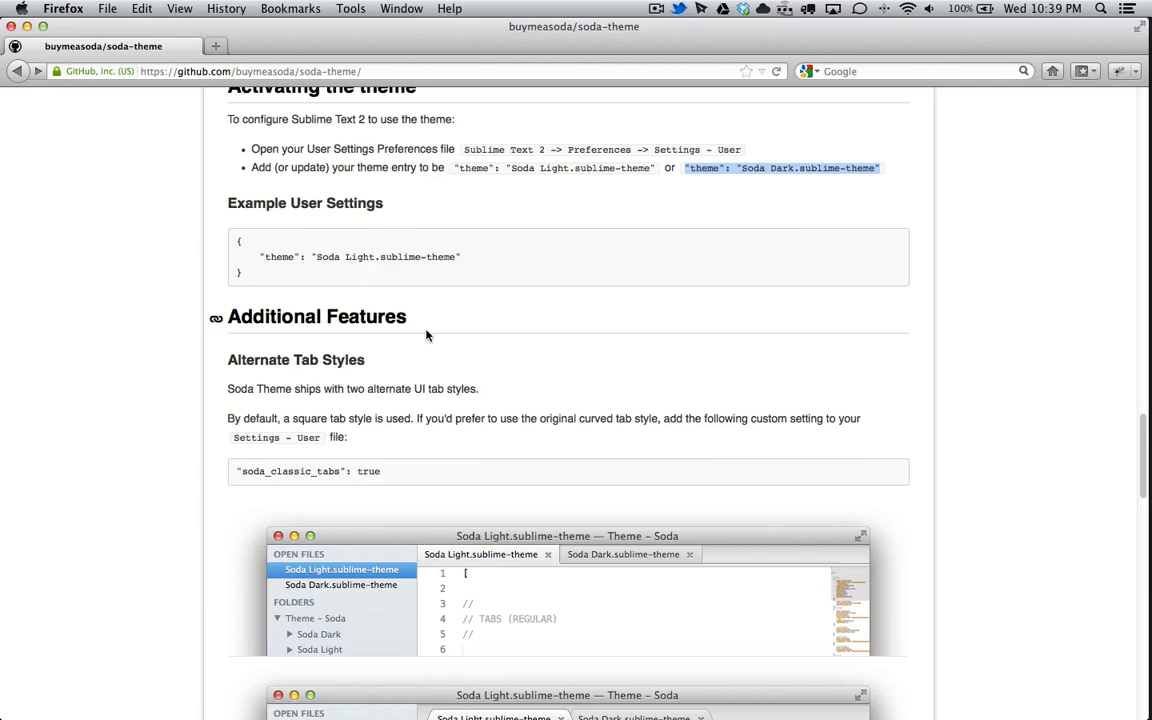
pyautogui.scroll(-3)
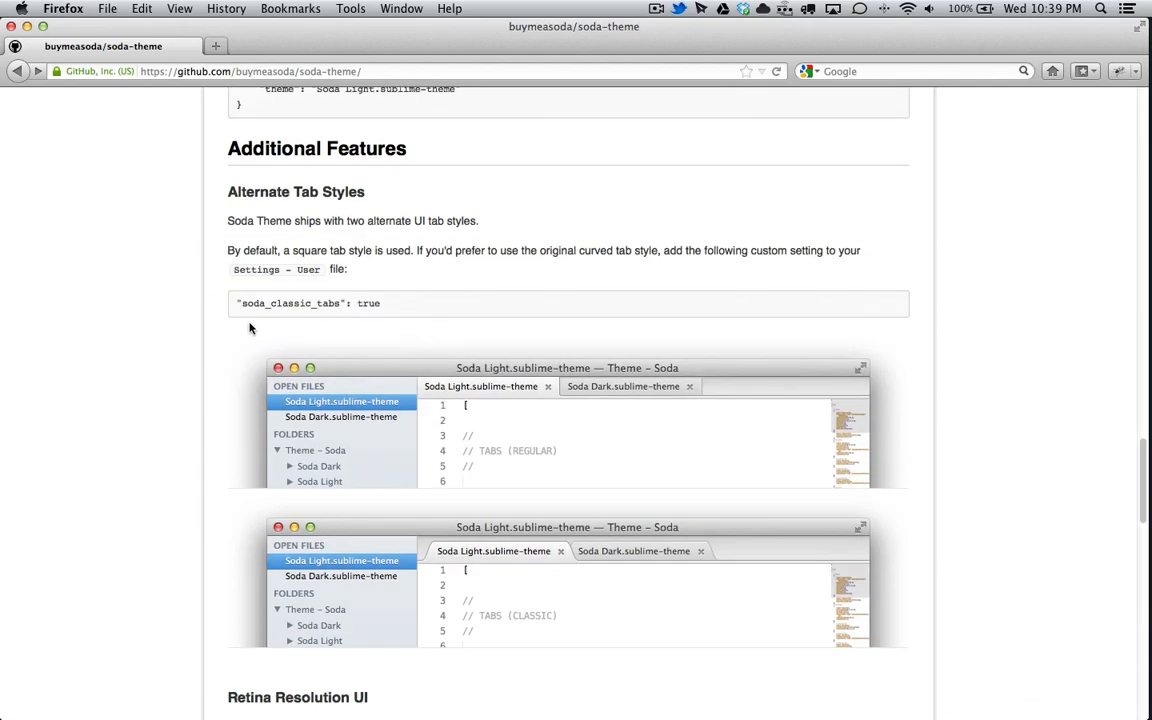
pyautogui.scroll(3)
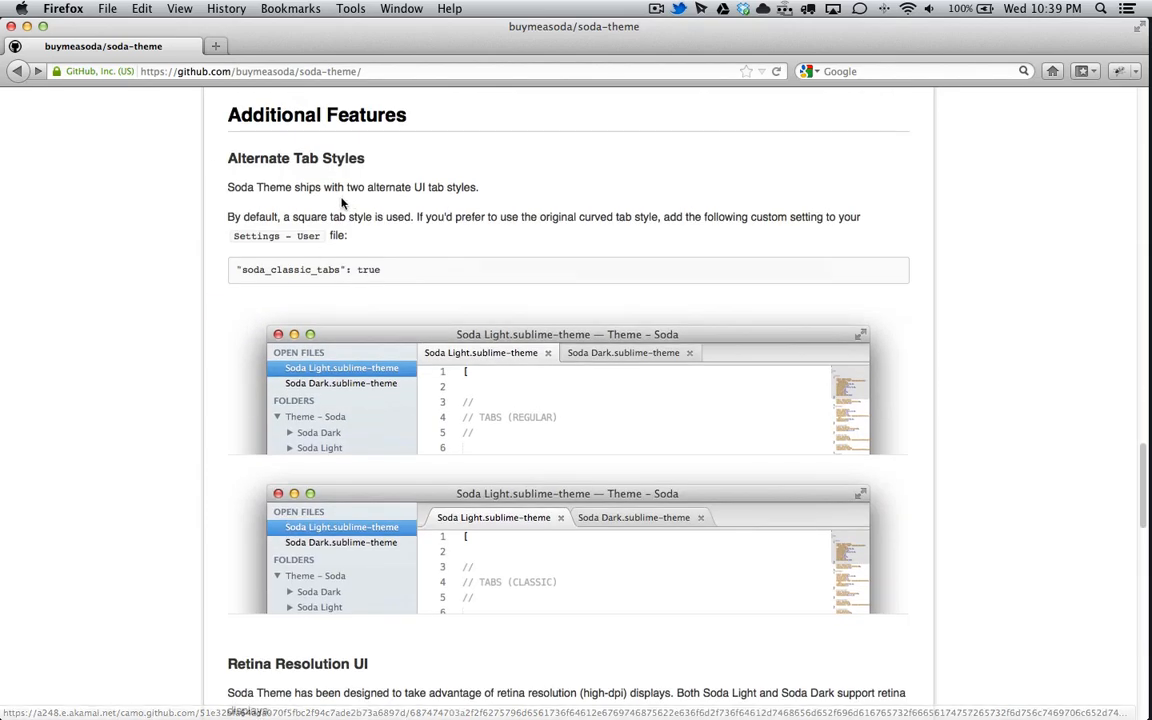
pyautogui.scroll(-3)
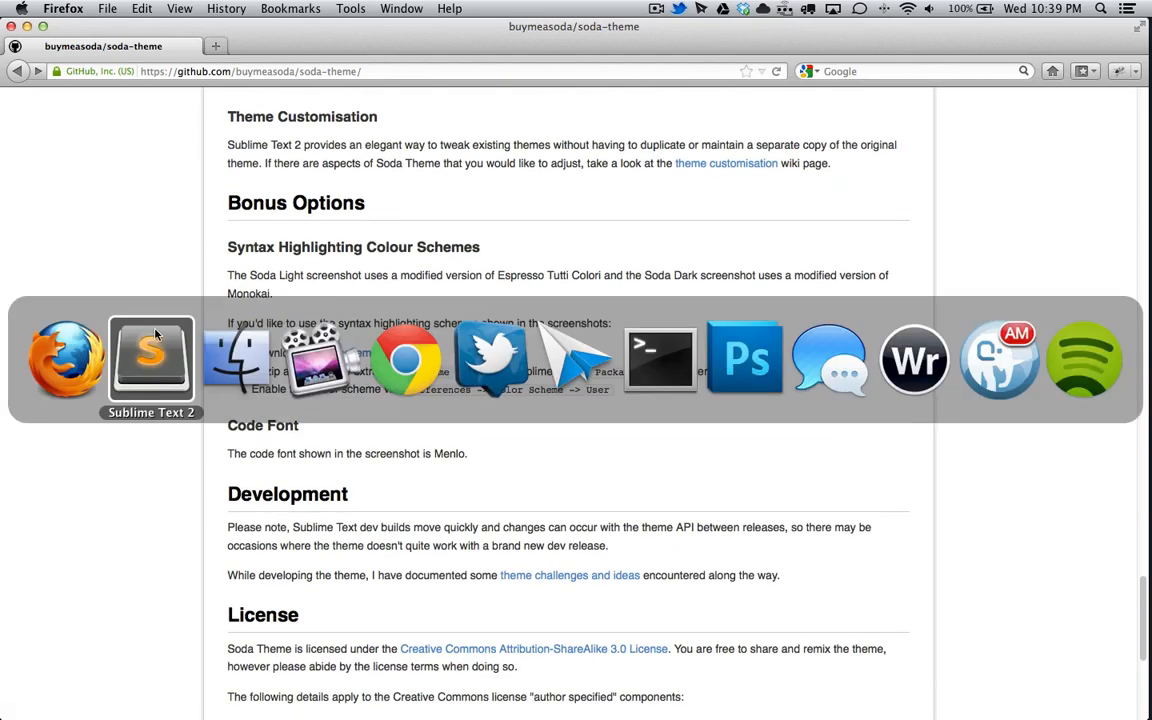
pyautogui.click(150, 360)
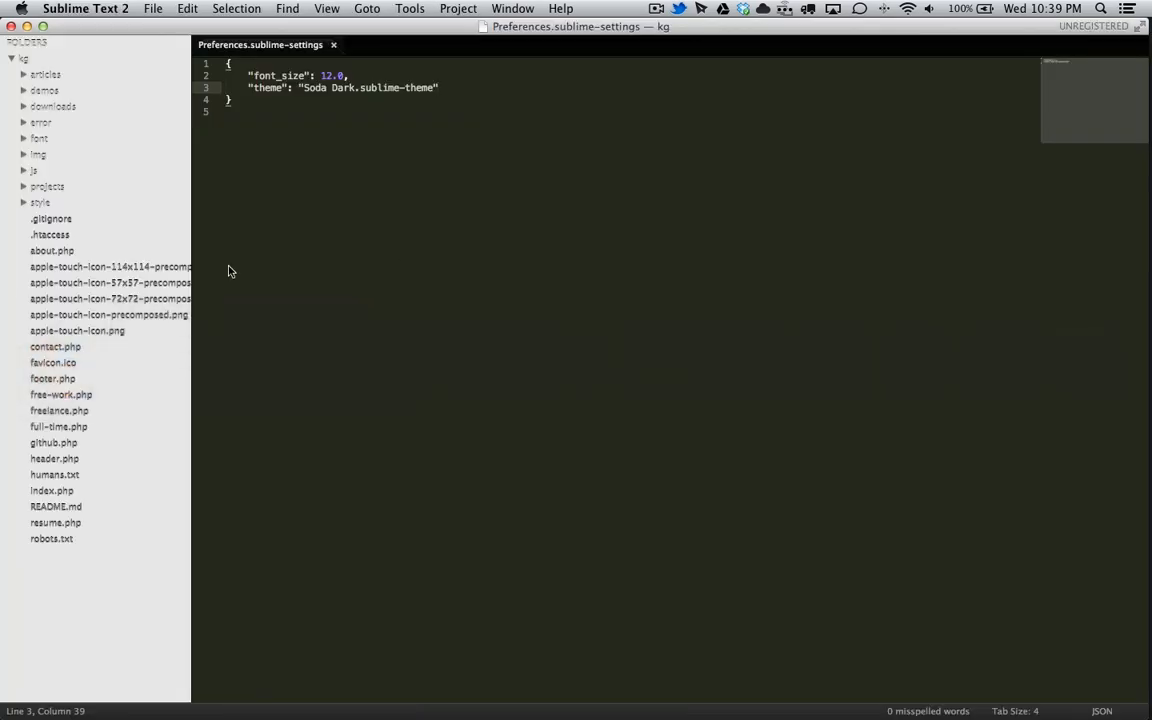
pyautogui.moveTo(424, 236)
pyautogui.write('su')
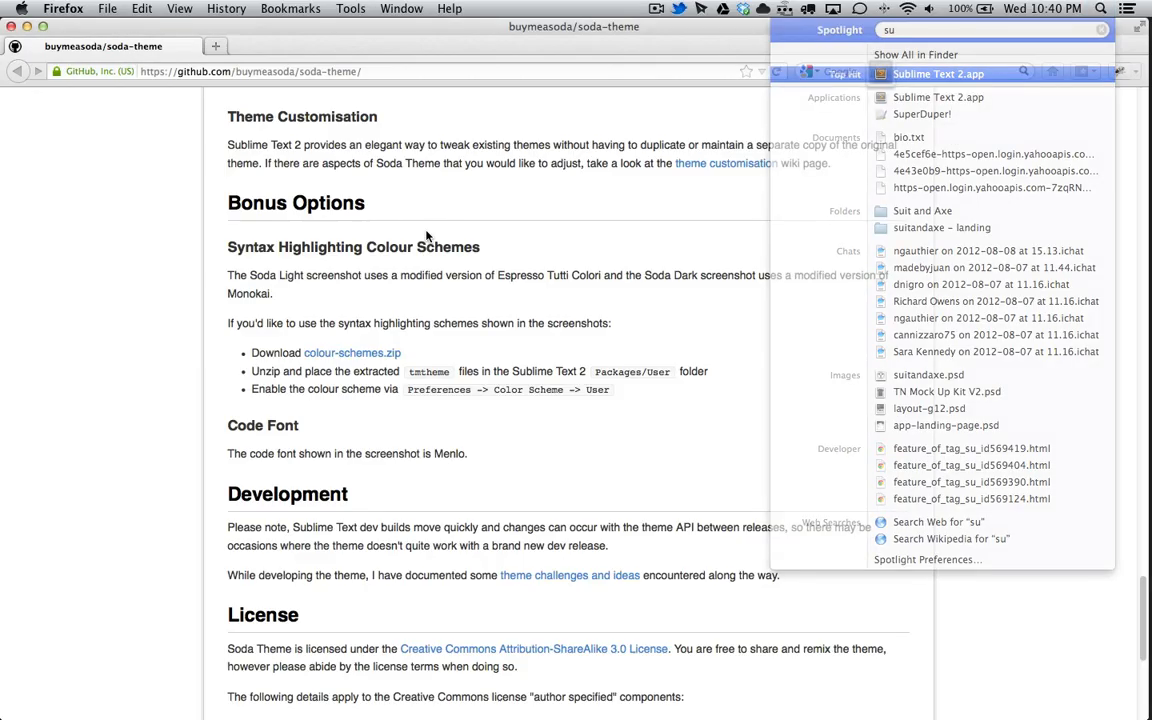
# Step: Relaunch Sublime Text 2 with Soda Dark applied and open about.php from the sidebar
pyautogui.click(938, 72)
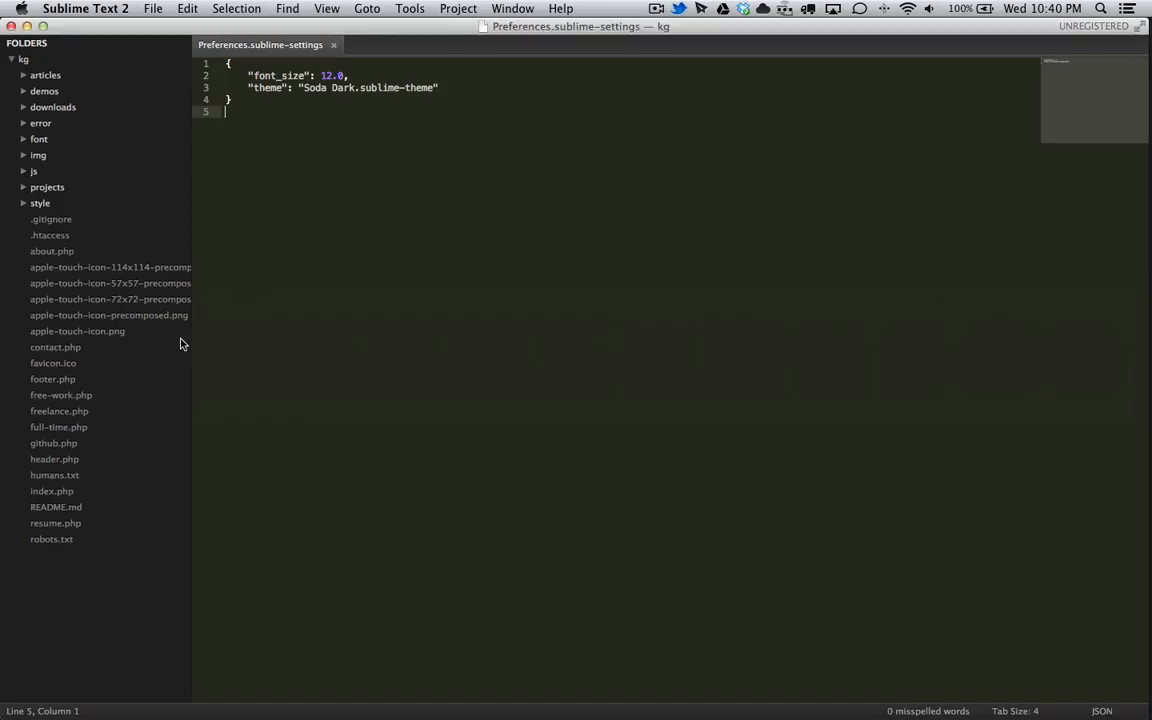
pyautogui.moveTo(60, 392)
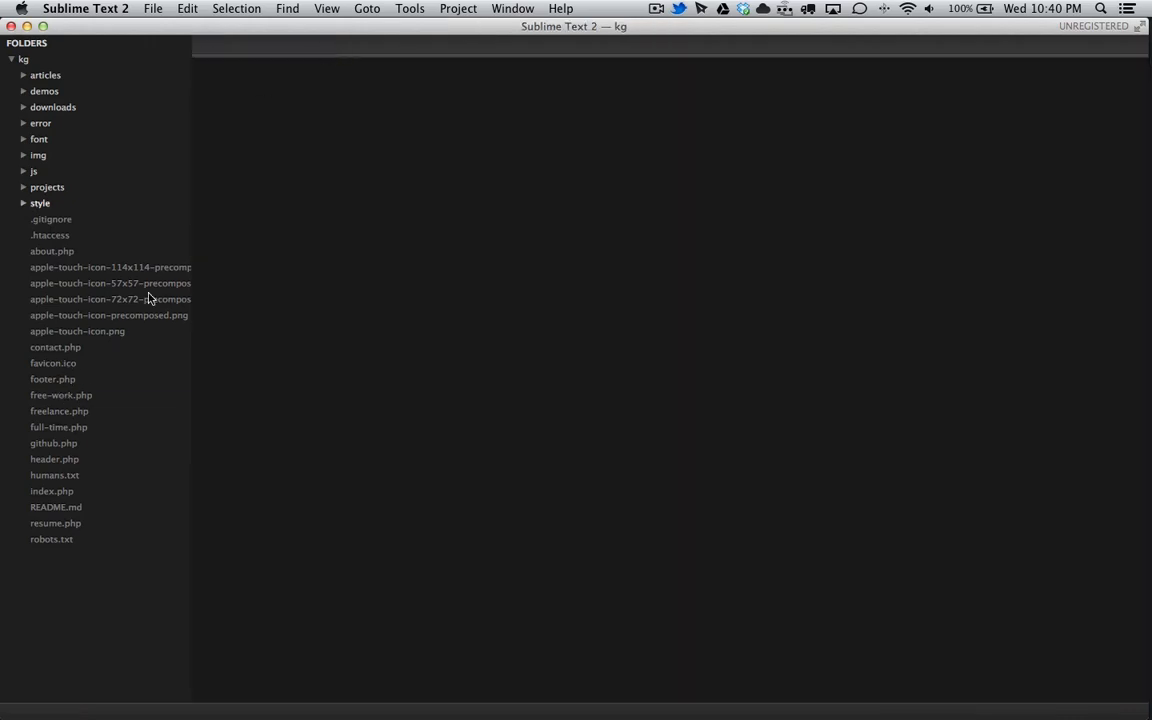
pyautogui.click(52, 252)
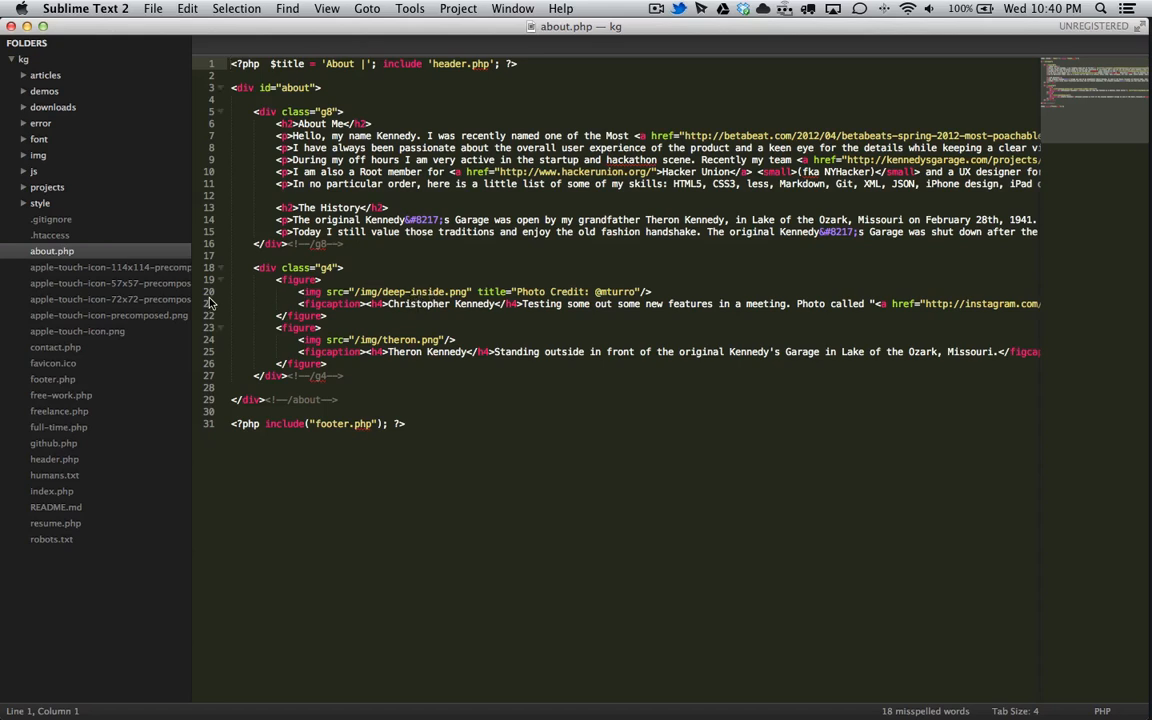
pyautogui.moveTo(298, 324)
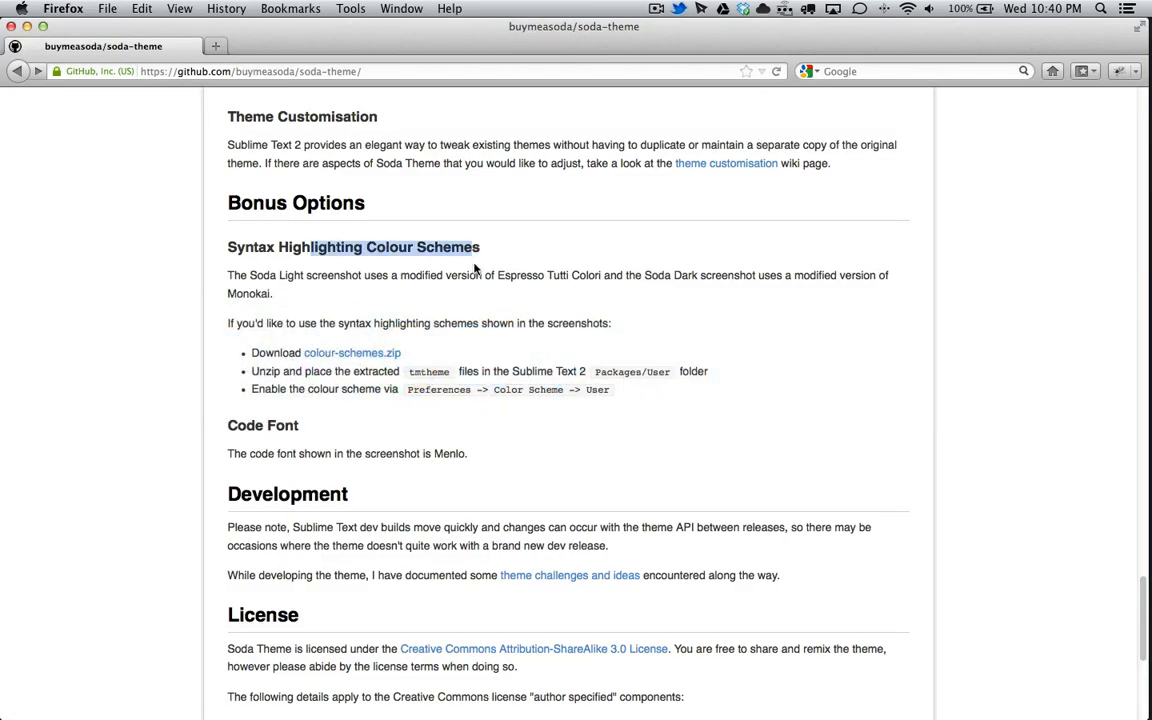
pyautogui.moveTo(340, 324)
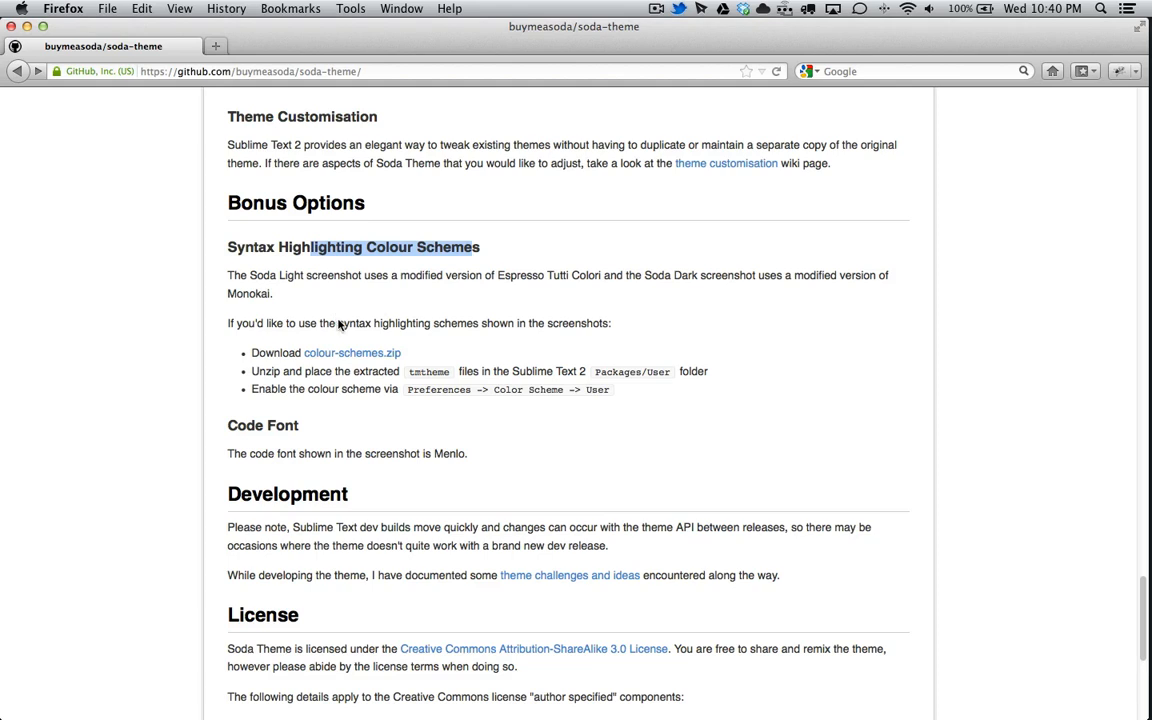
# Step: Read the colour scheme install steps, then switch to Sublime Text 2's Packages folder
pyautogui.click(352, 352)
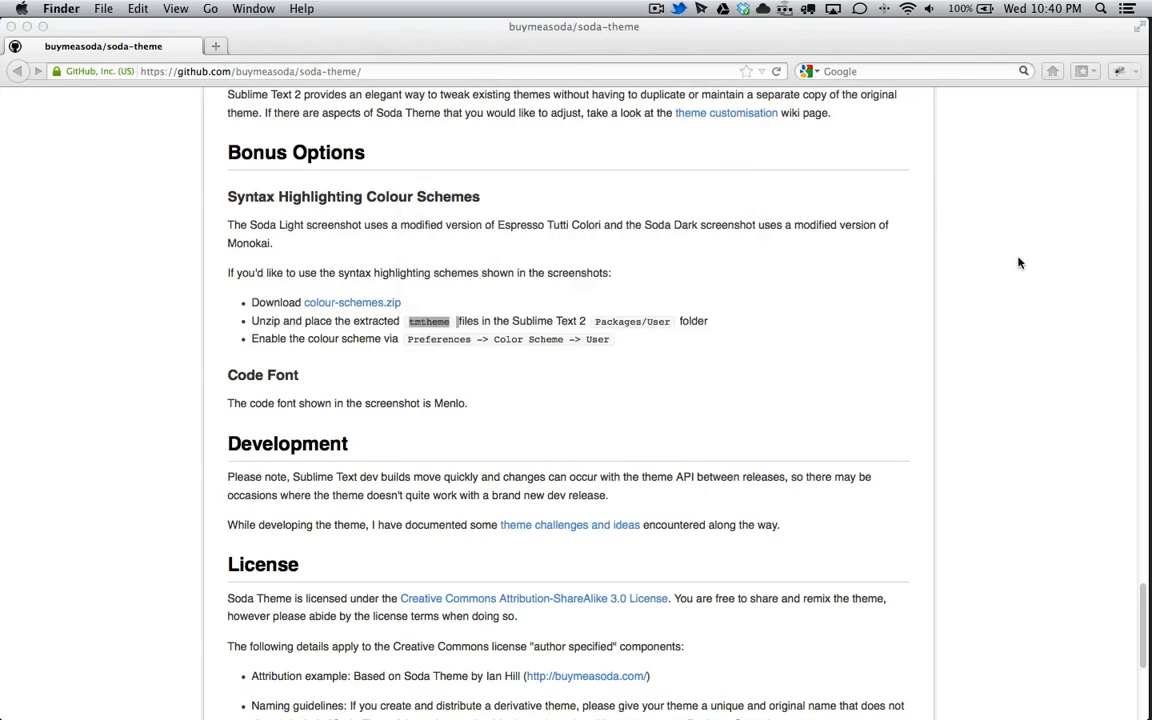
pyautogui.moveTo(396, 328)
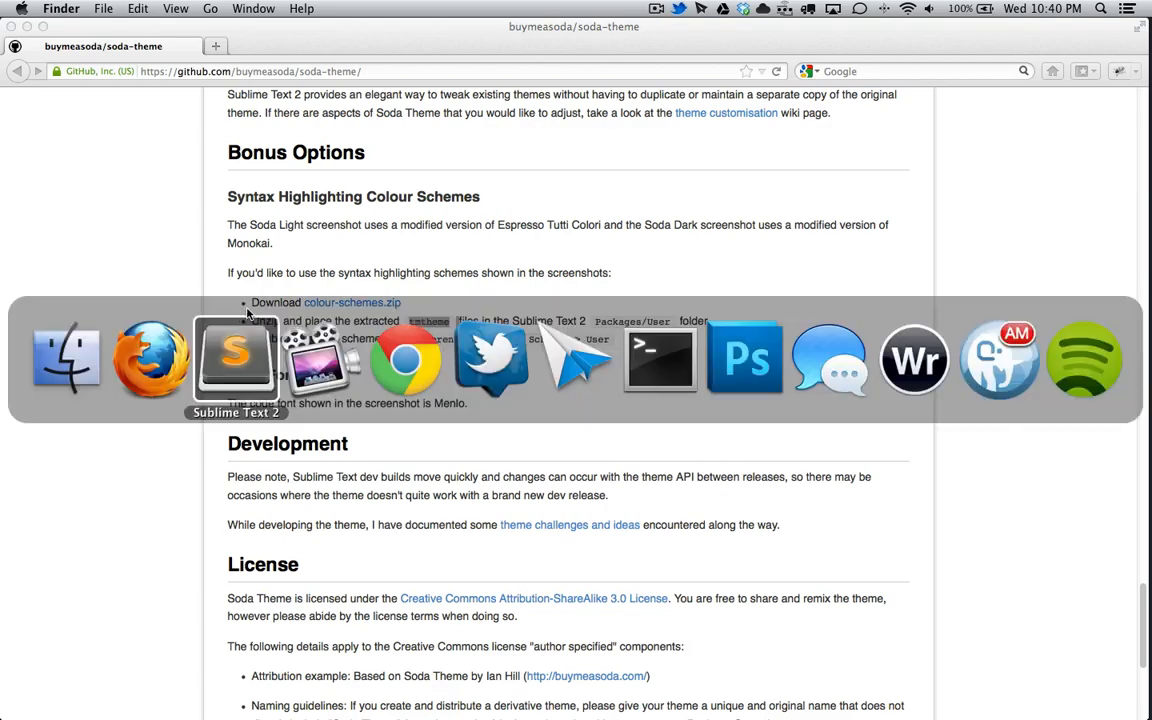
pyautogui.click(236, 358)
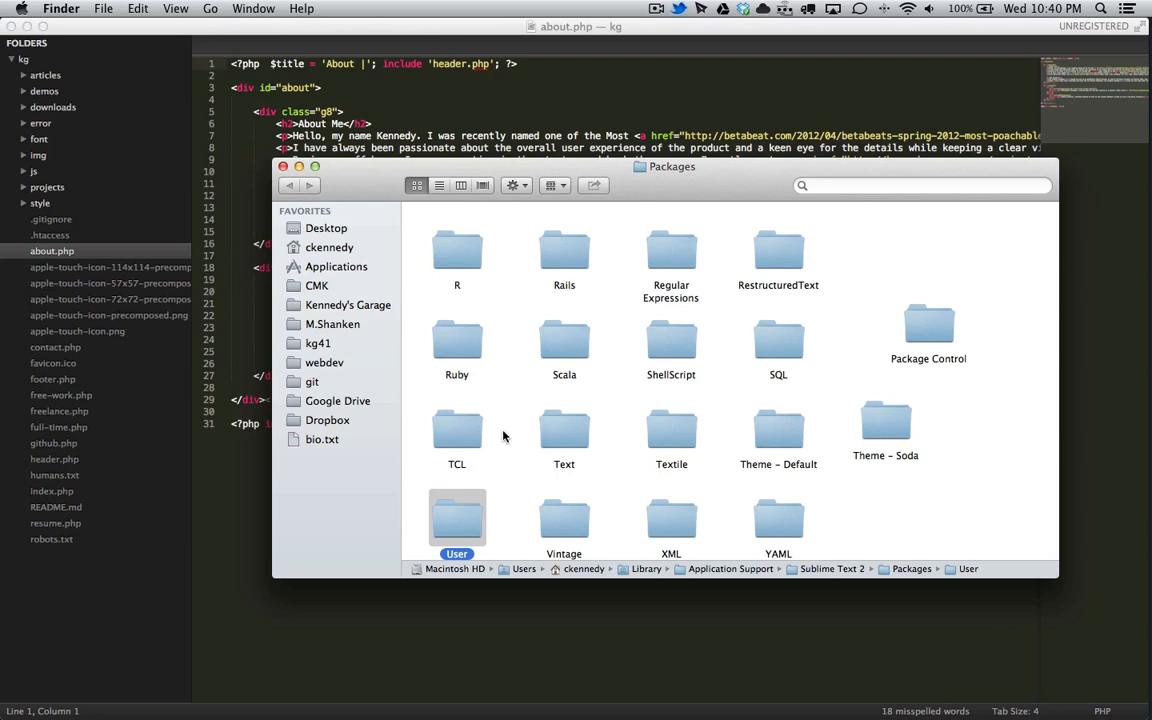
# Step: Enter the User packages folder and apply the Monokai Soda colour scheme
pyautogui.doubleClick(456, 524)
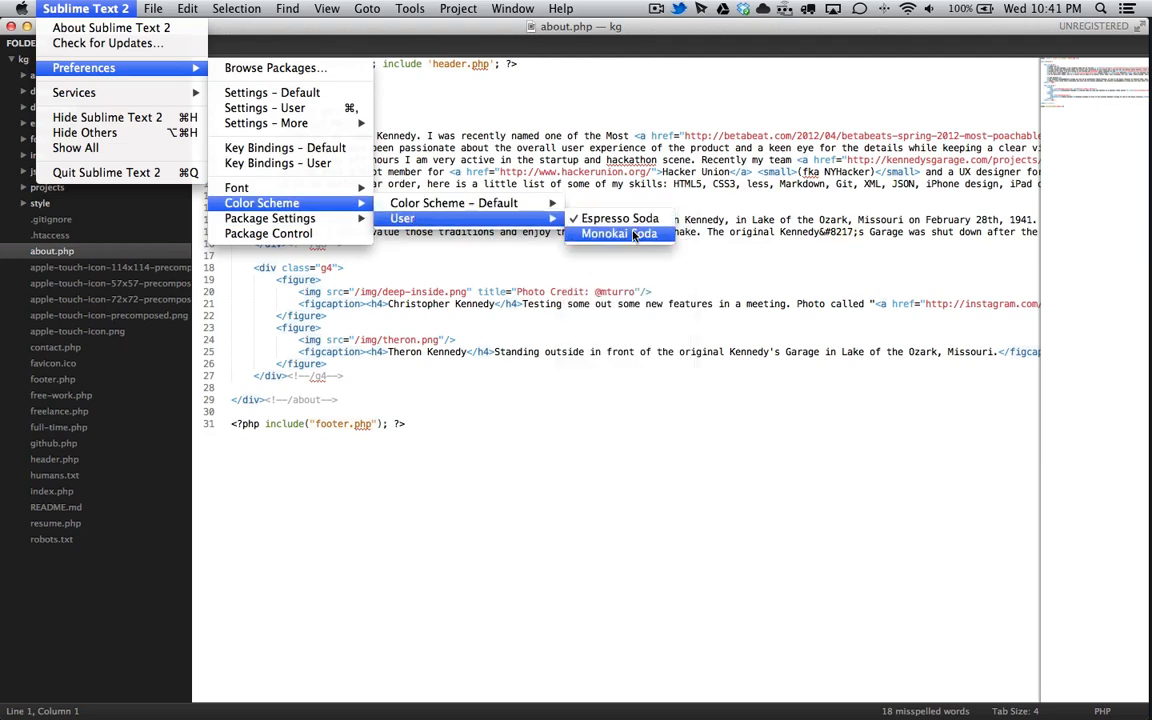
pyautogui.click(620, 232)
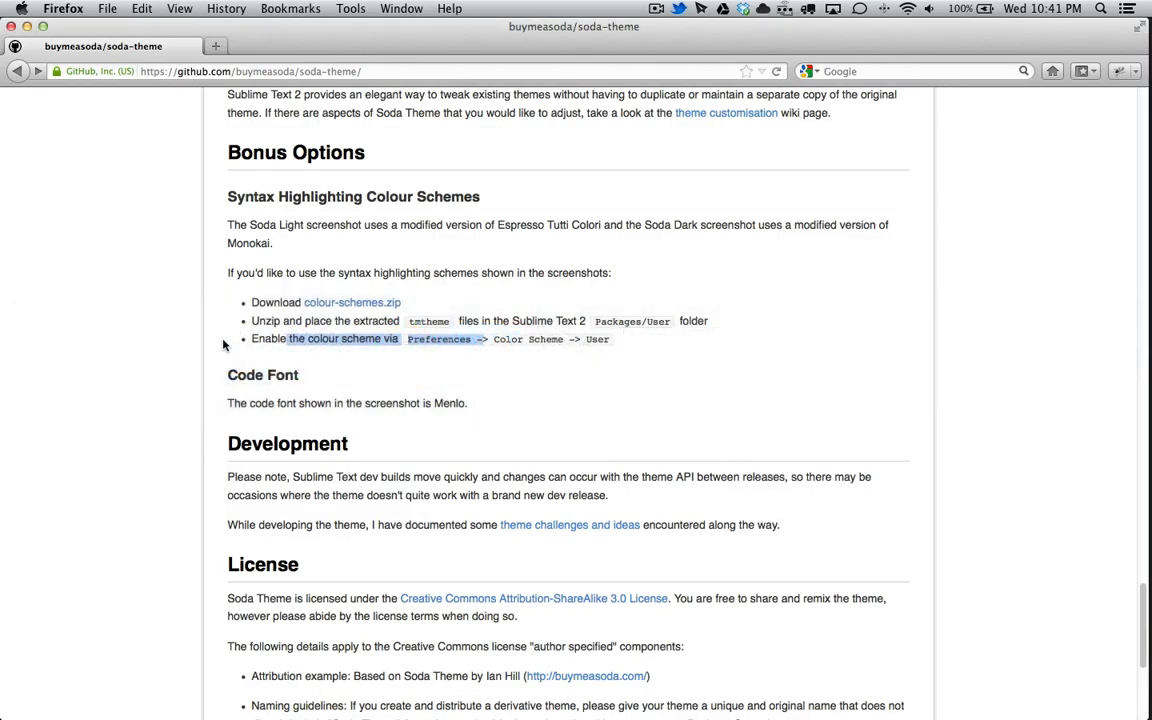
pyautogui.scroll(-3)
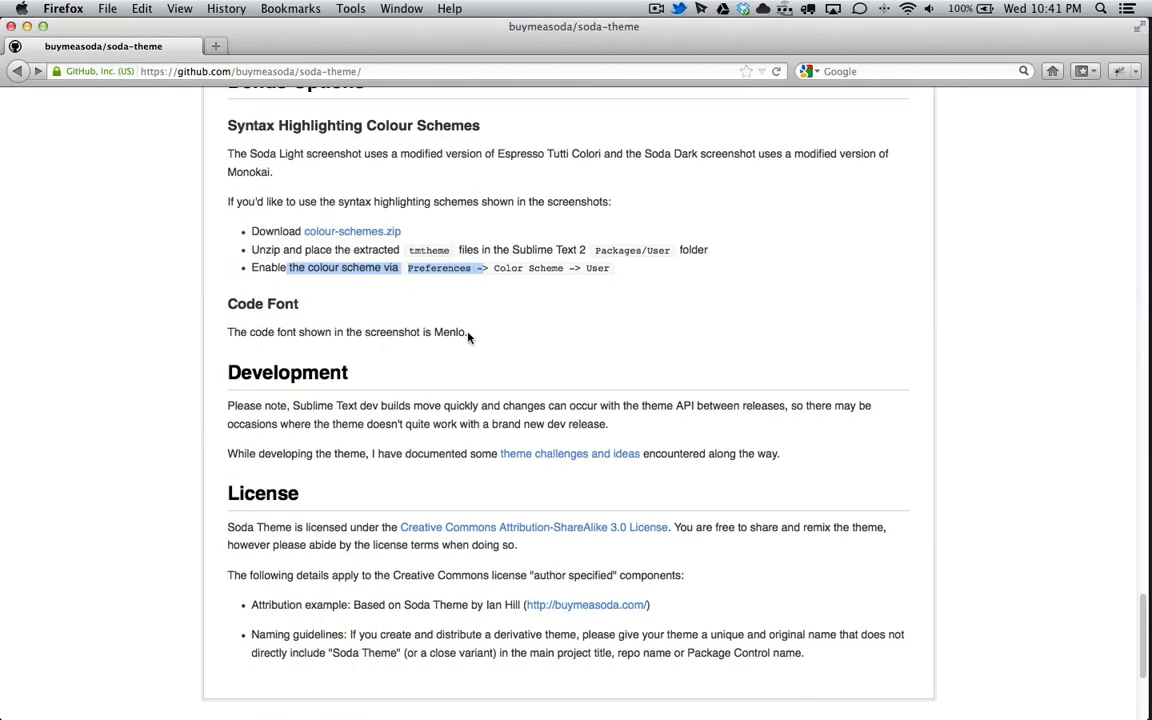
pyautogui.scroll(-3)
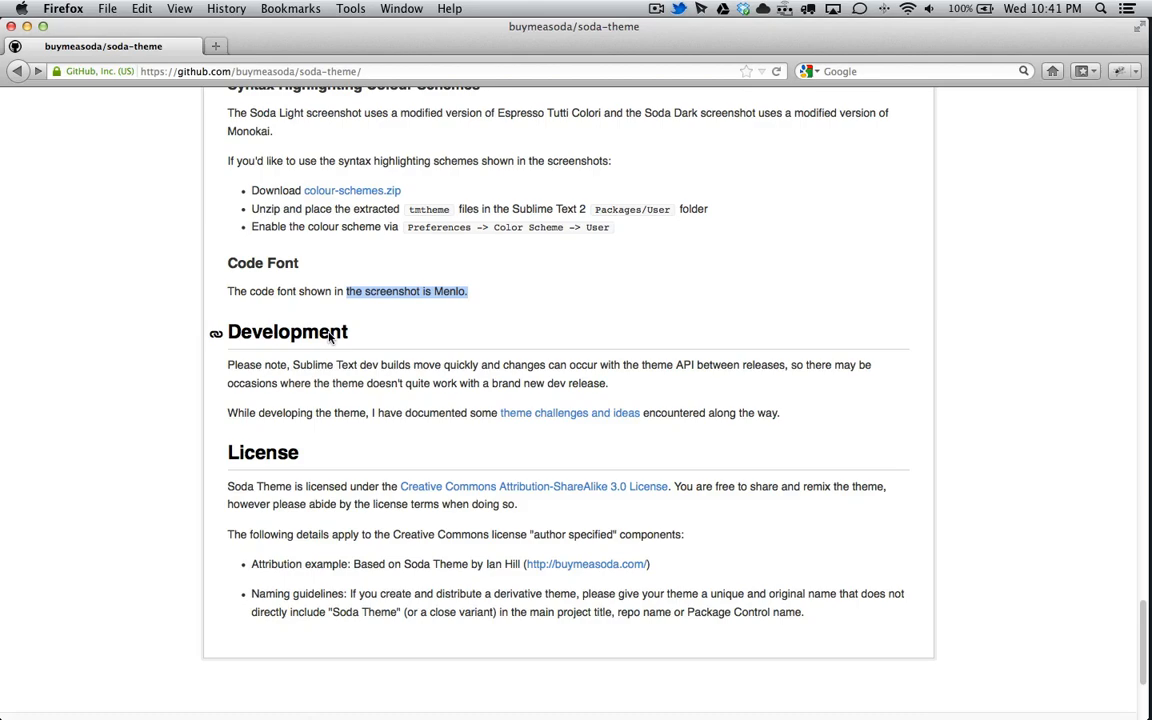
pyautogui.scroll(3)
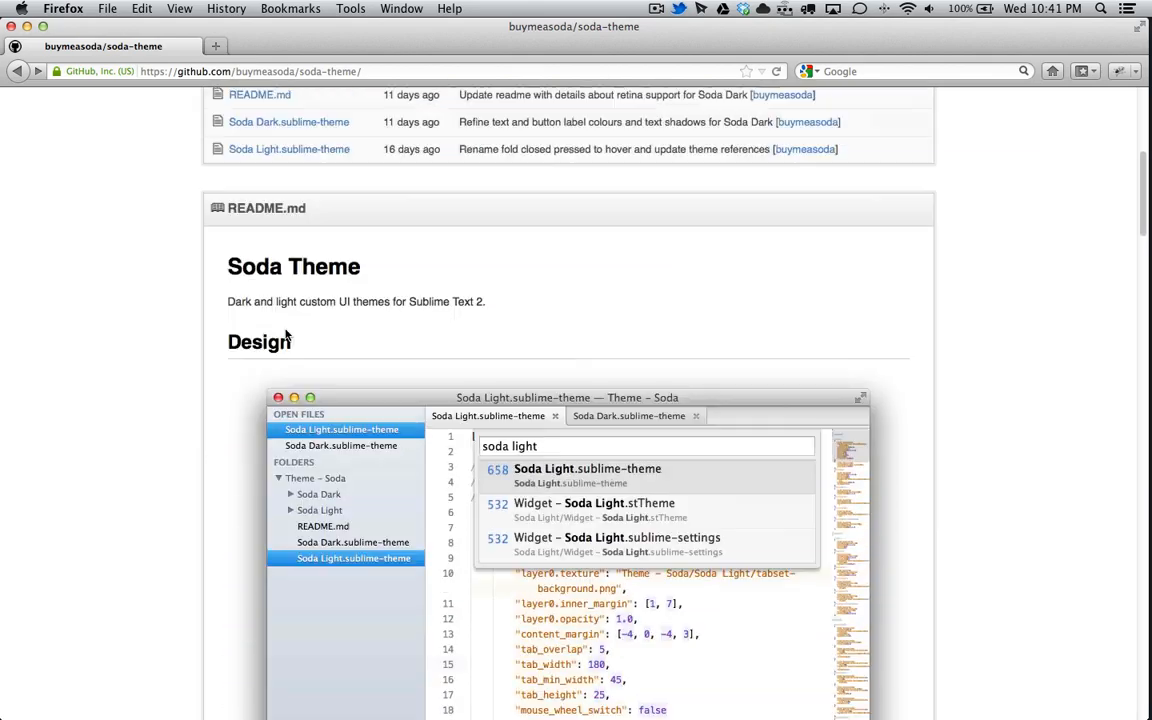
pyautogui.scroll(3)
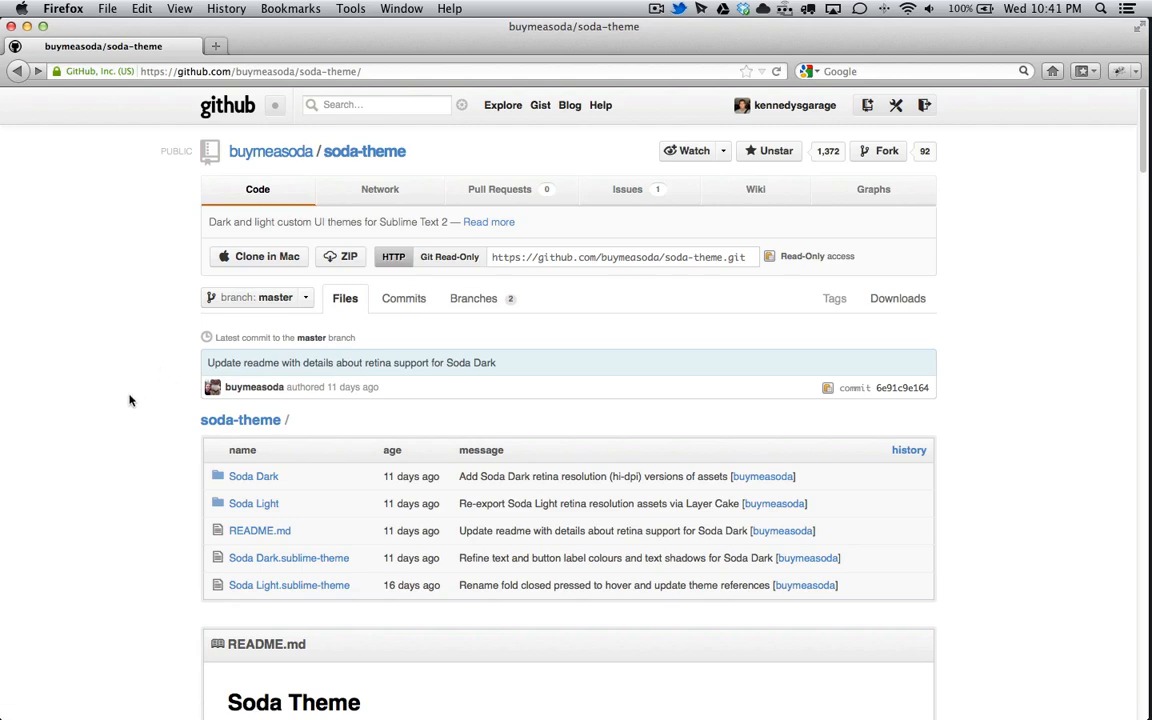
pyautogui.scroll(-3)
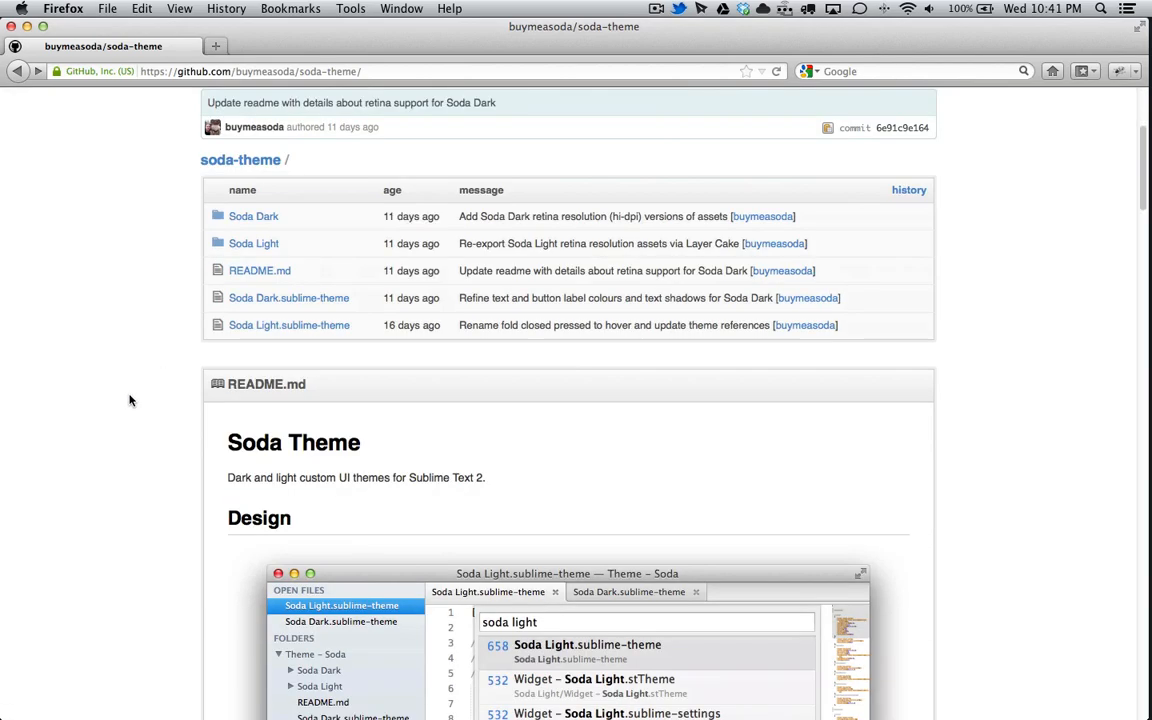